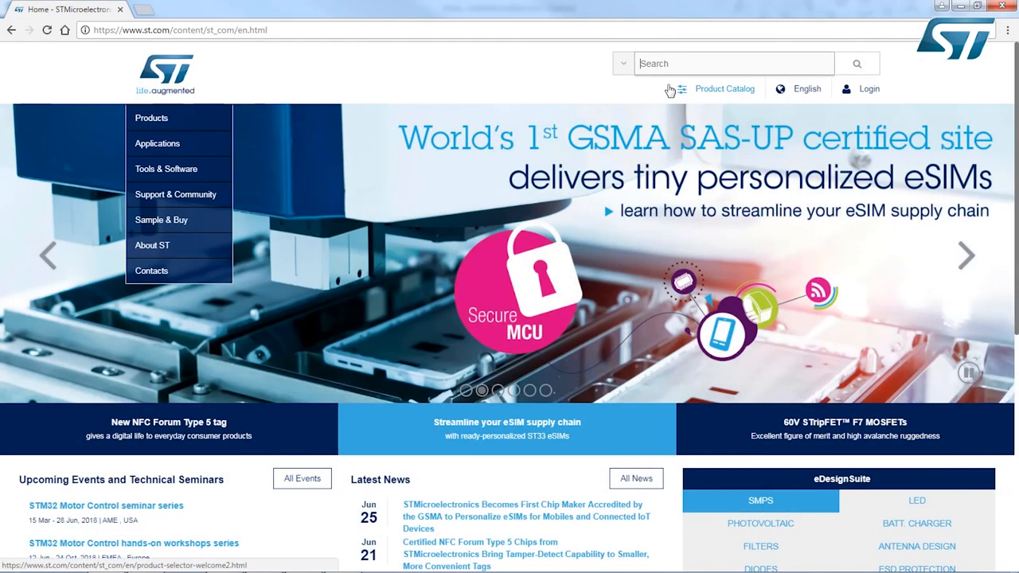
Search st.com for 's2lp' and browse the S2-LP transceiver product page and its documentation
text(s2lp)
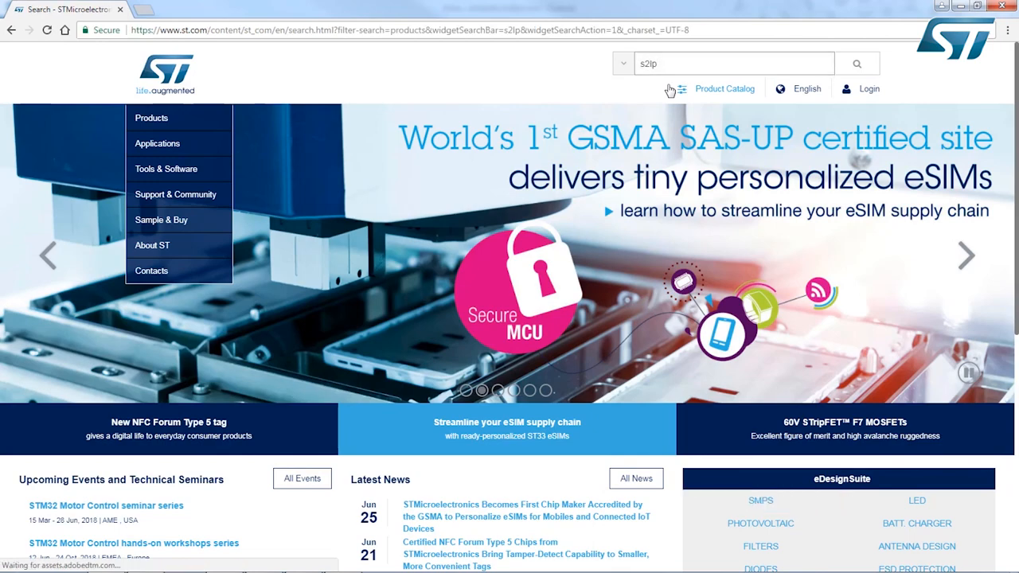
click(856, 63)
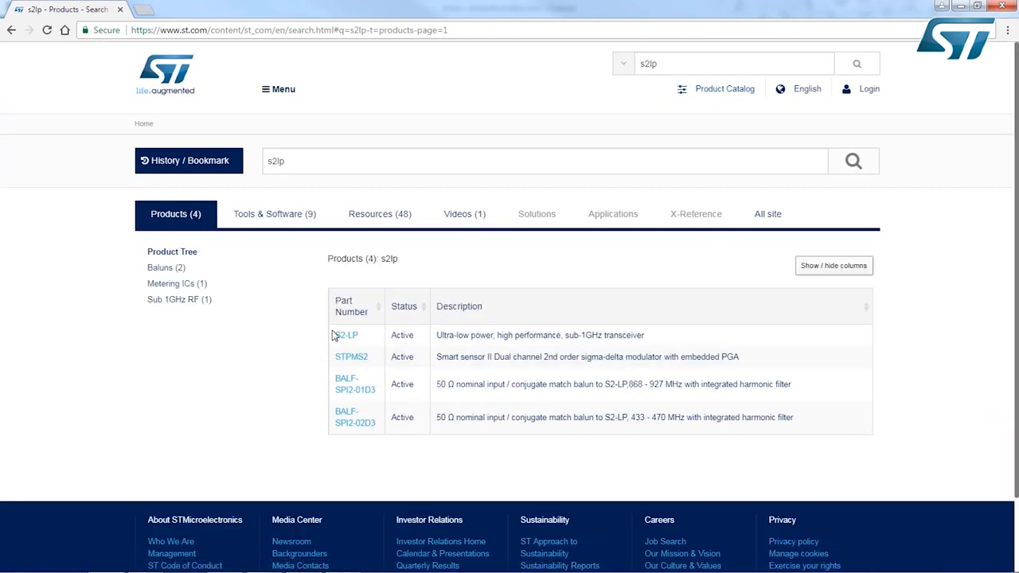
click(343, 335)
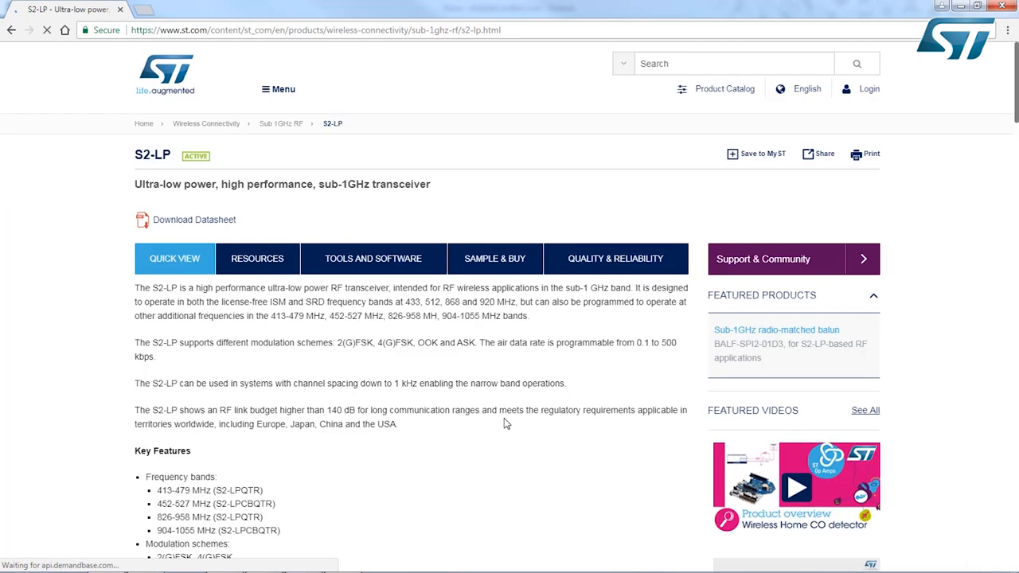
scroll(down, 3)
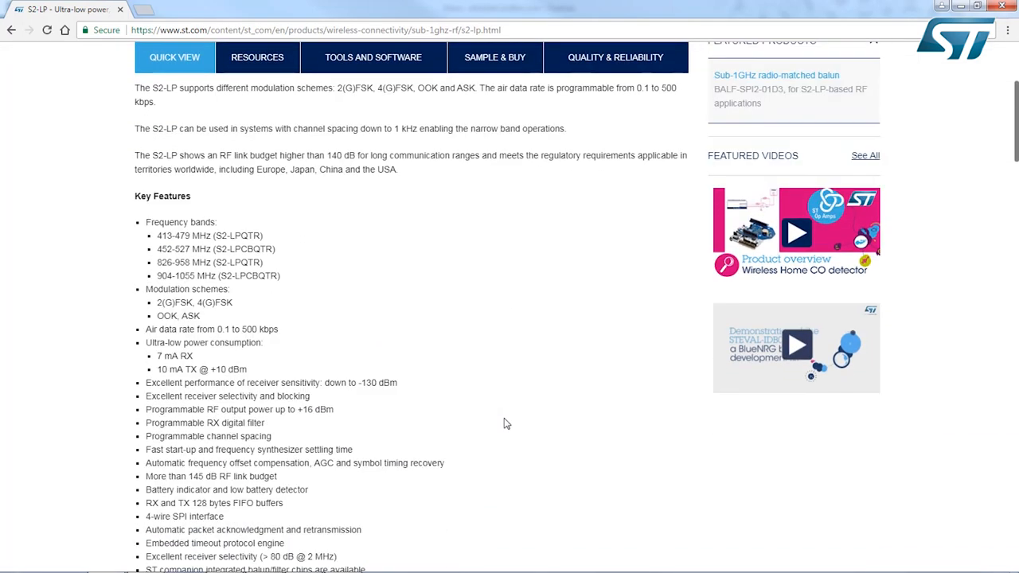
scroll(down, 3)
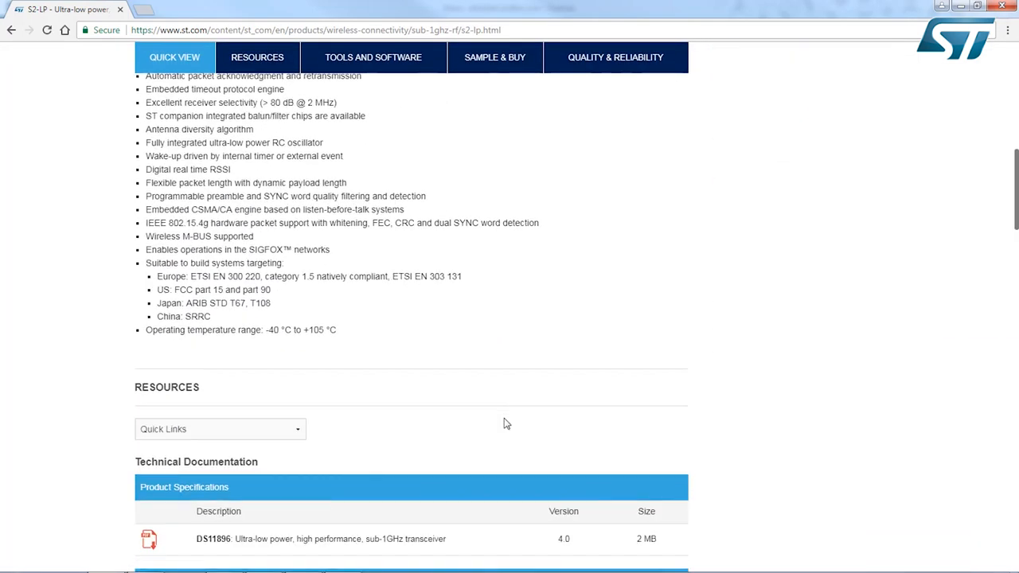
scroll(down, 3)
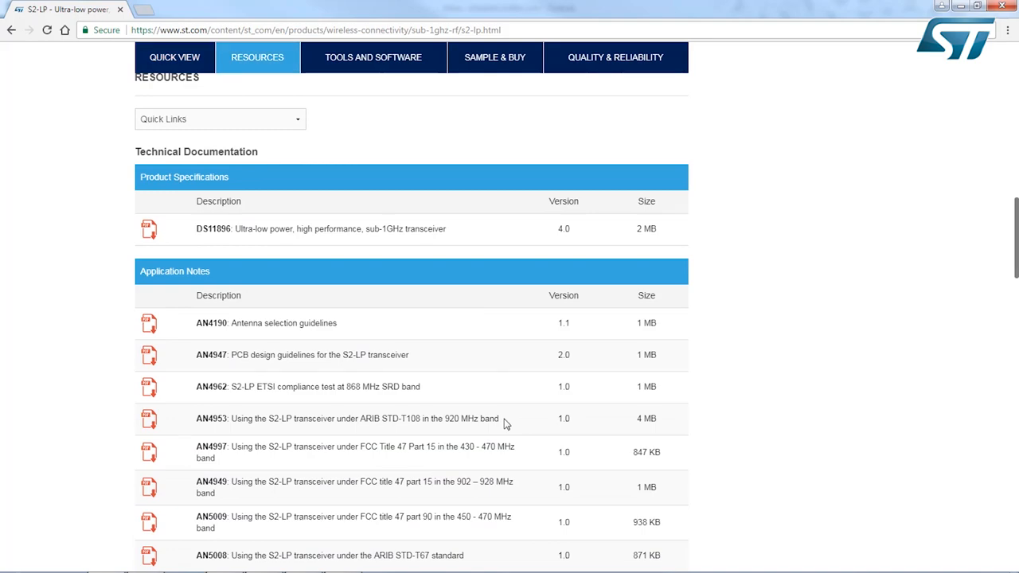
scroll(down, 3)
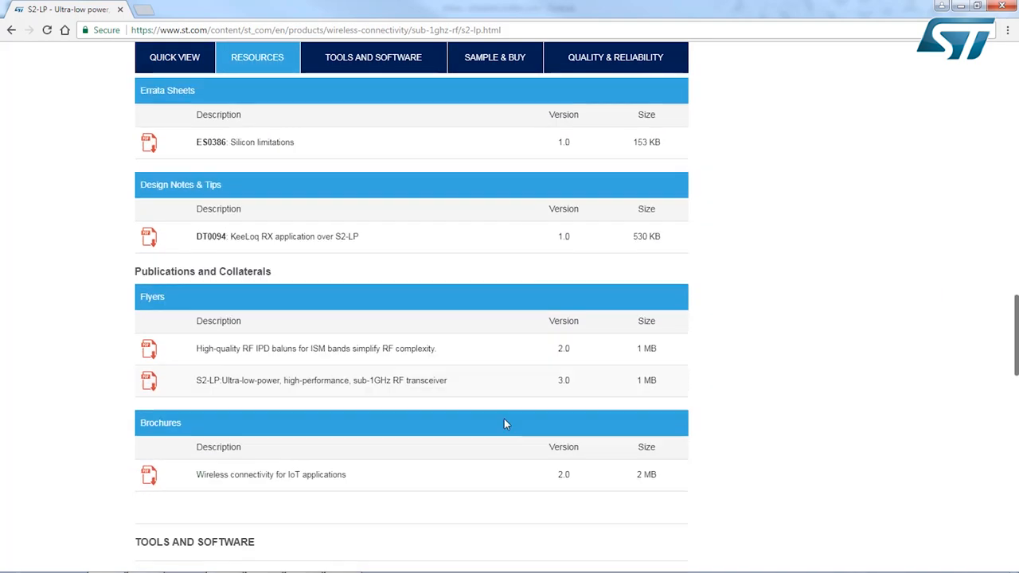
click(373, 57)
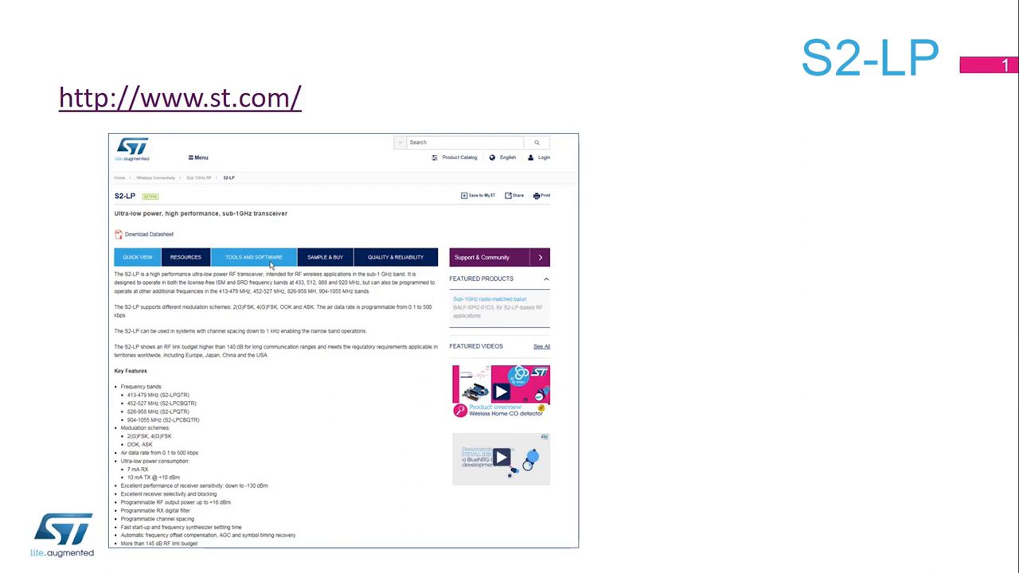
Advance through the S2-LP Web Page slide and end the slideshow to the desktop
click(253, 258)
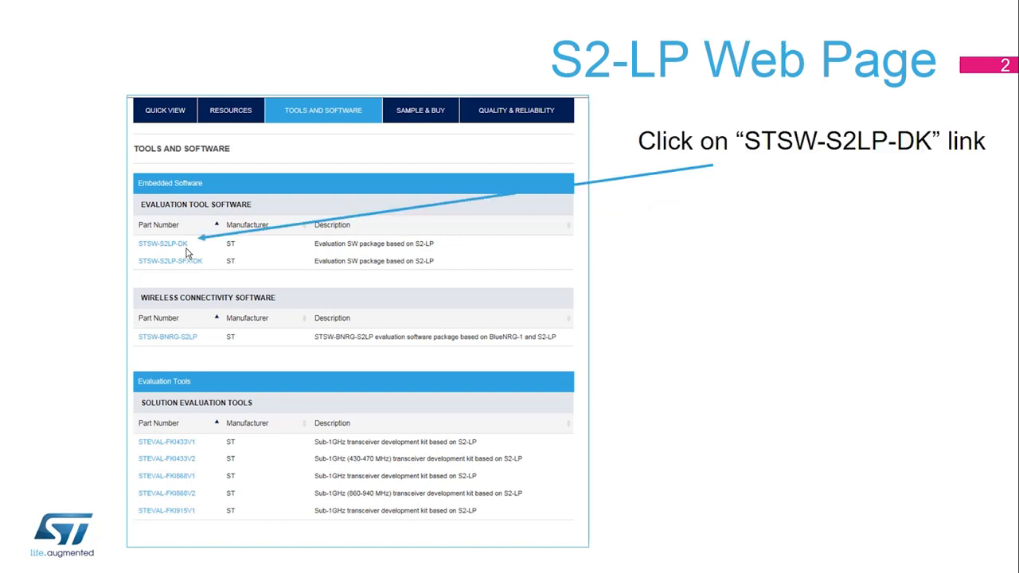
click(162, 243)
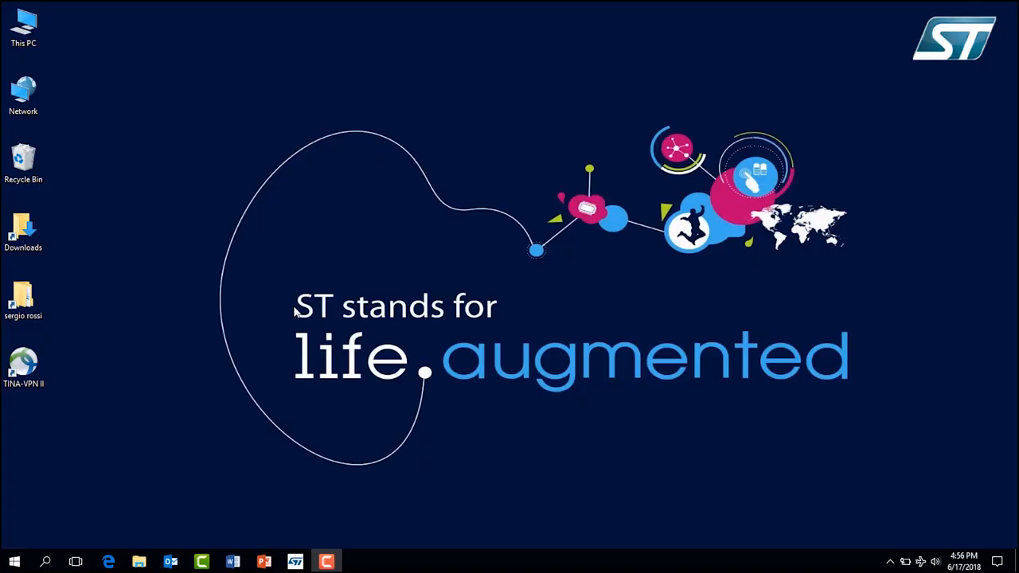
Launch S2-LP DK GUI from the STMicroelectronics group in the Start menu app list
click(14, 560)
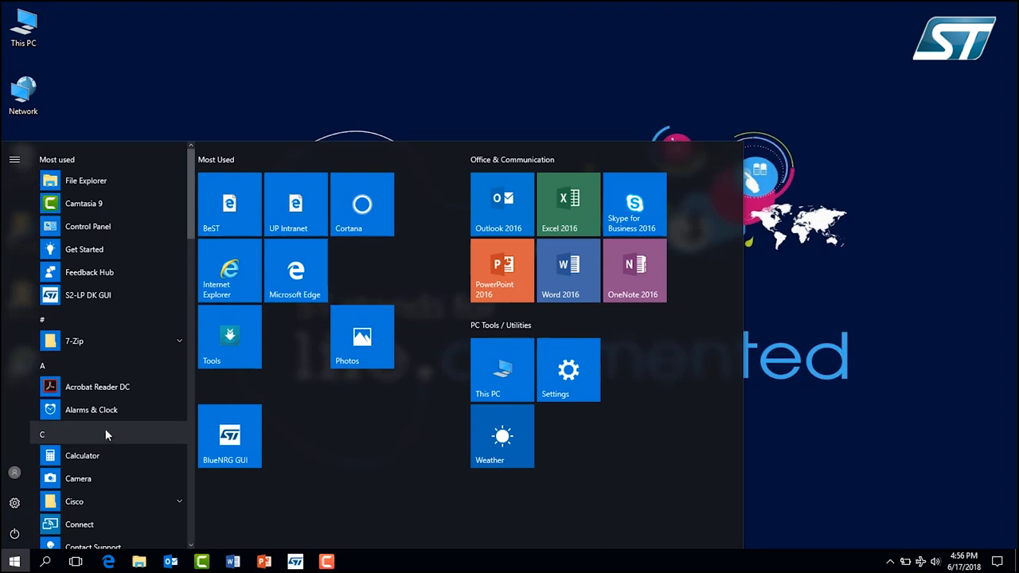
scroll(down, 3)
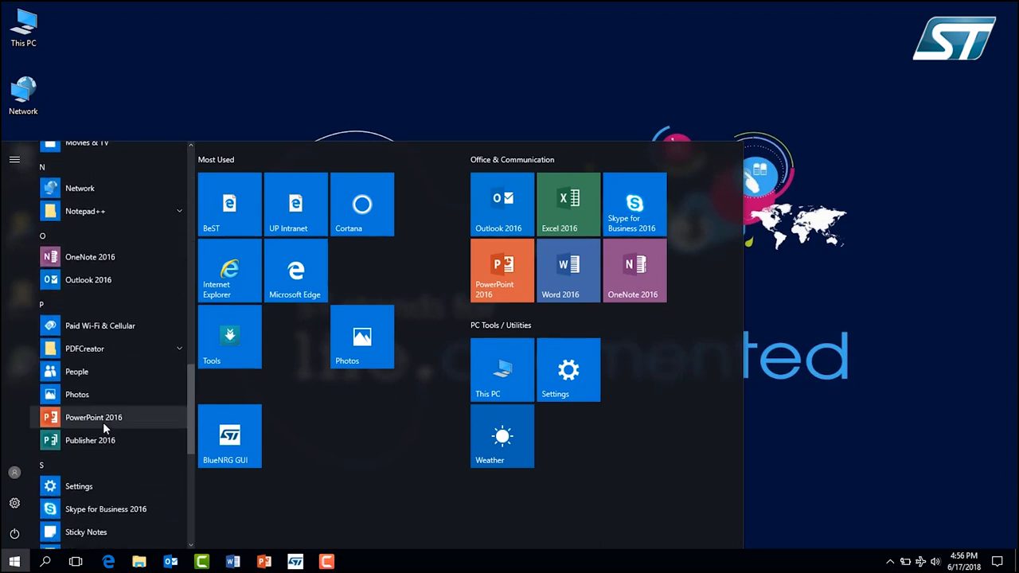
click(95, 371)
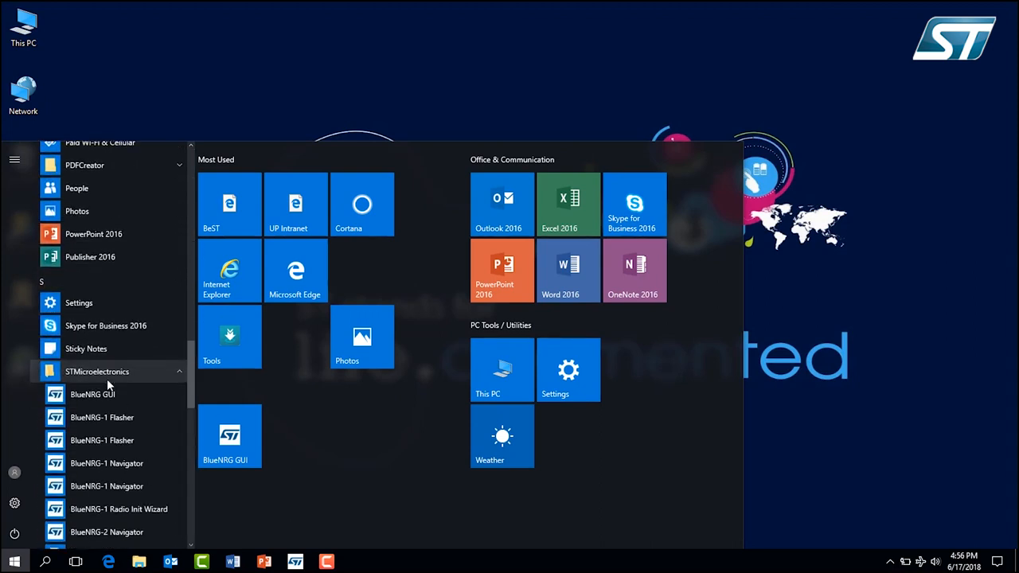
scroll(down, 3)
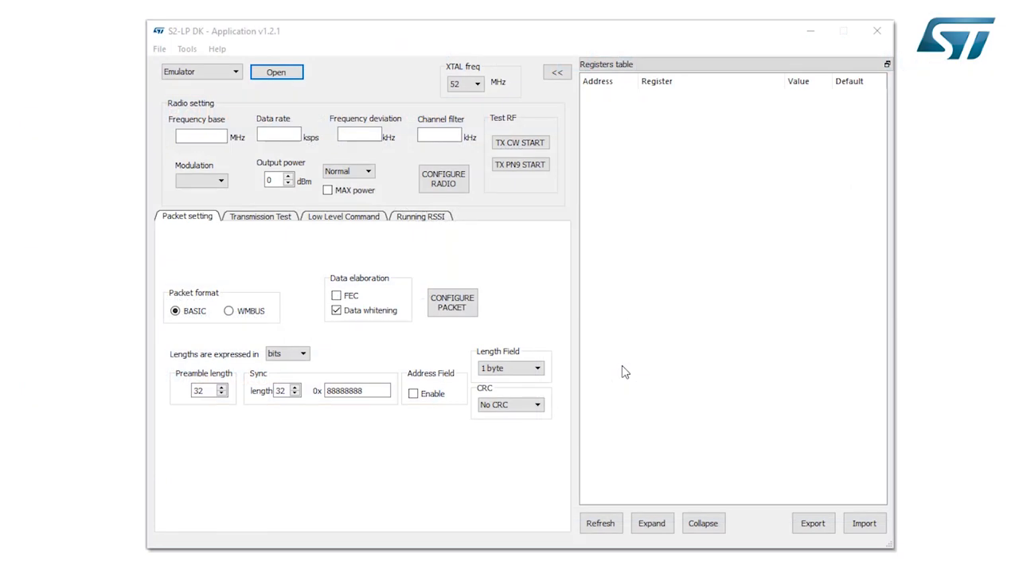
mouse_move(413, 129)
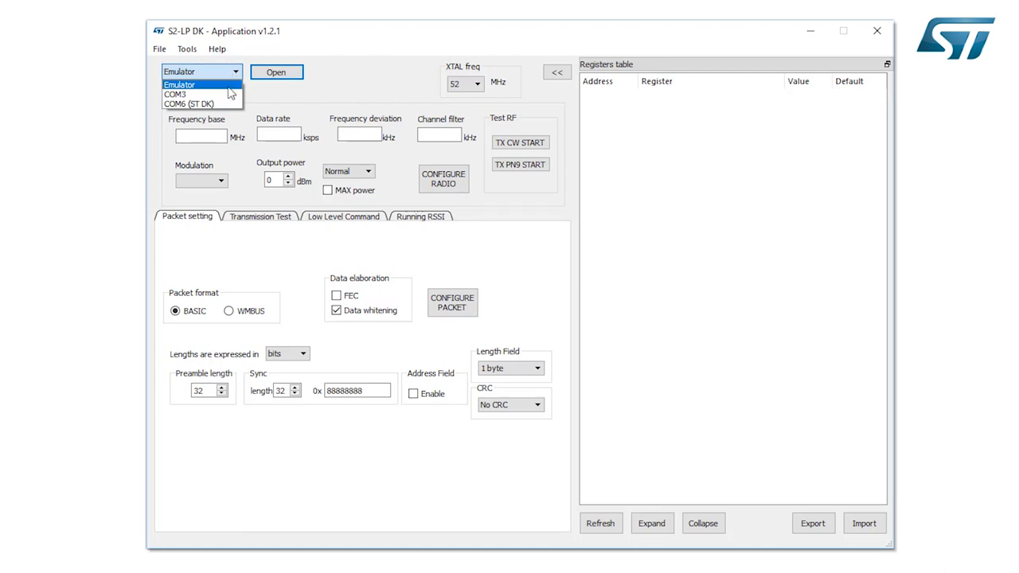
Connect to the S2-LP board on the COM6 (ST DK) port, filling the registers table
click(187, 103)
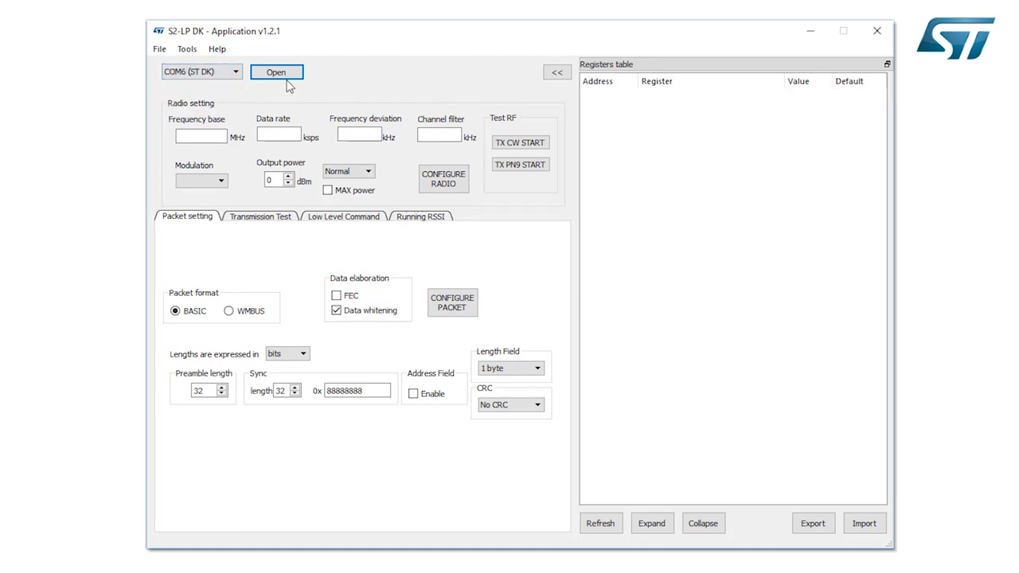
mouse_move(277, 71)
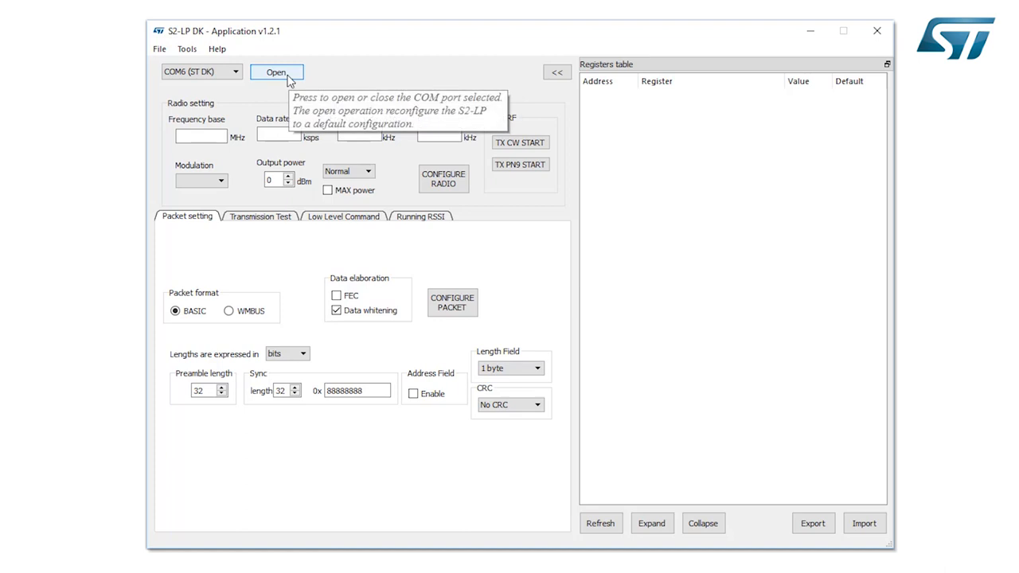
click(277, 72)
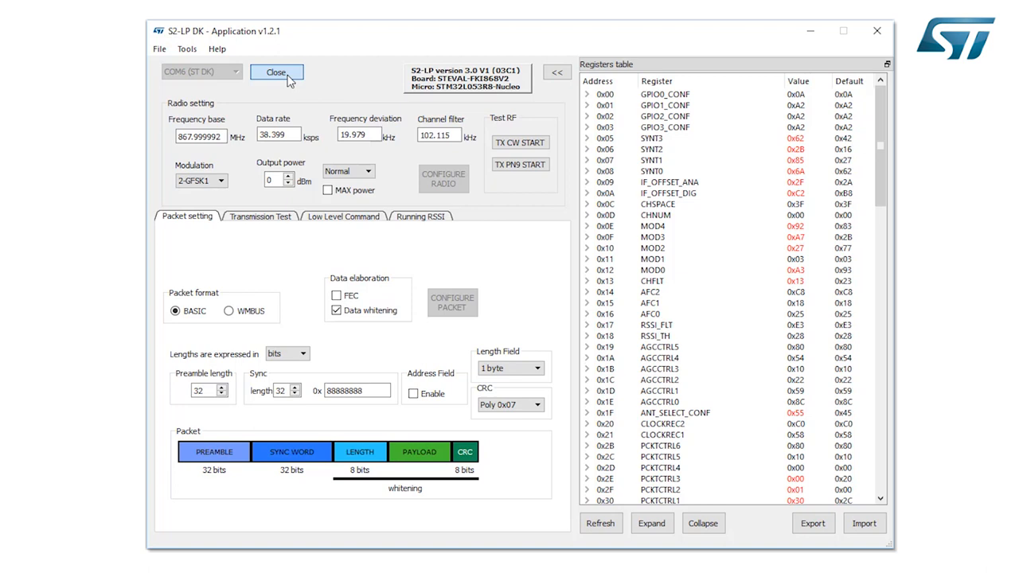
mouse_move(353, 190)
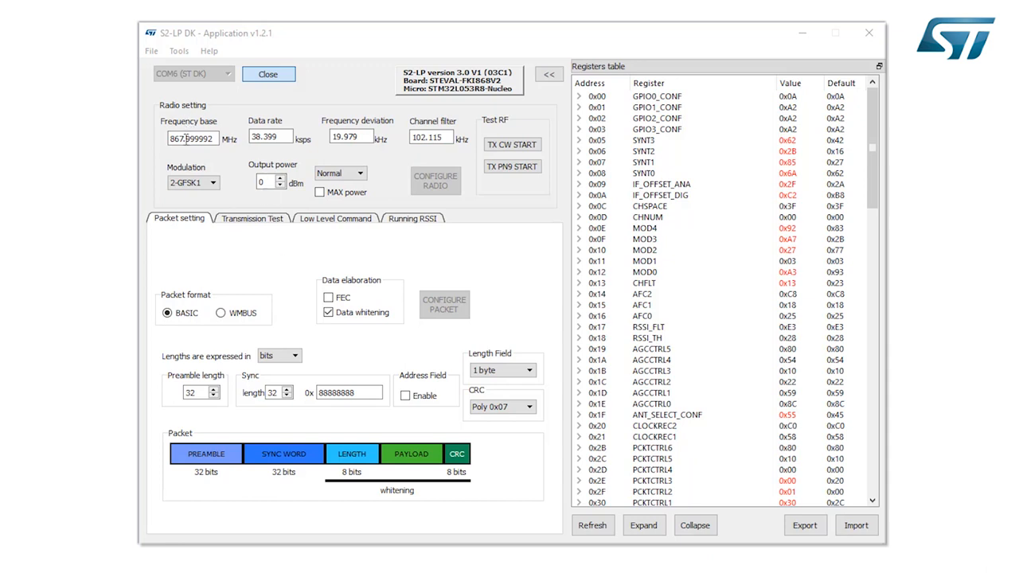
Replace the 867.999992 MHz frequency base value with 900 MHz
triple_click(192, 137)
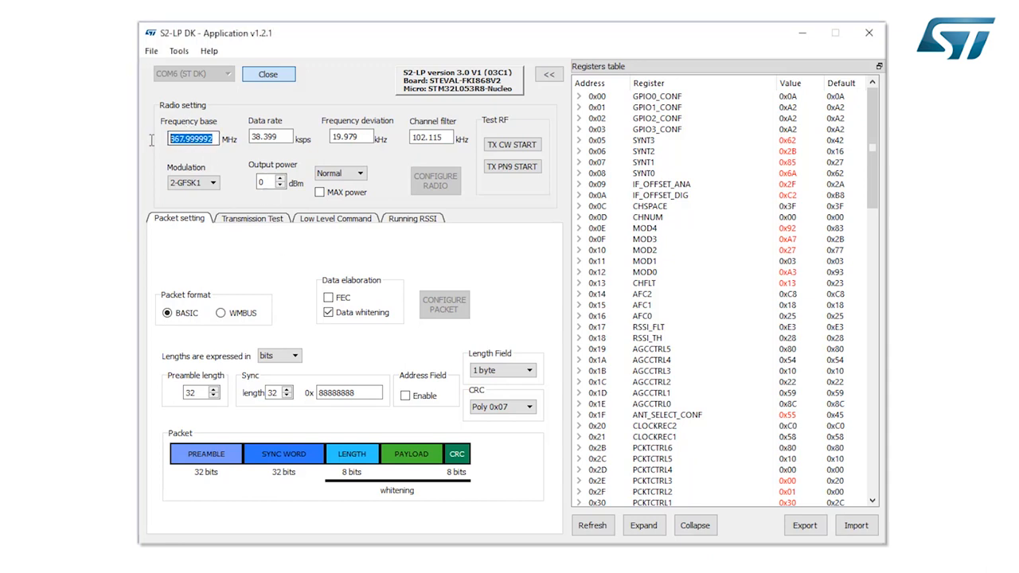
text(900)
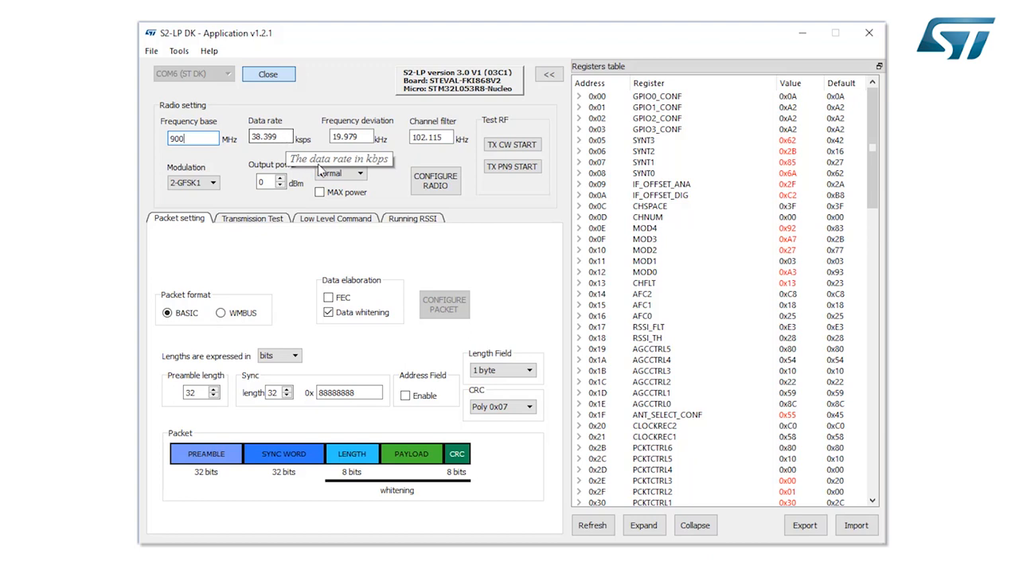
mouse_move(350, 137)
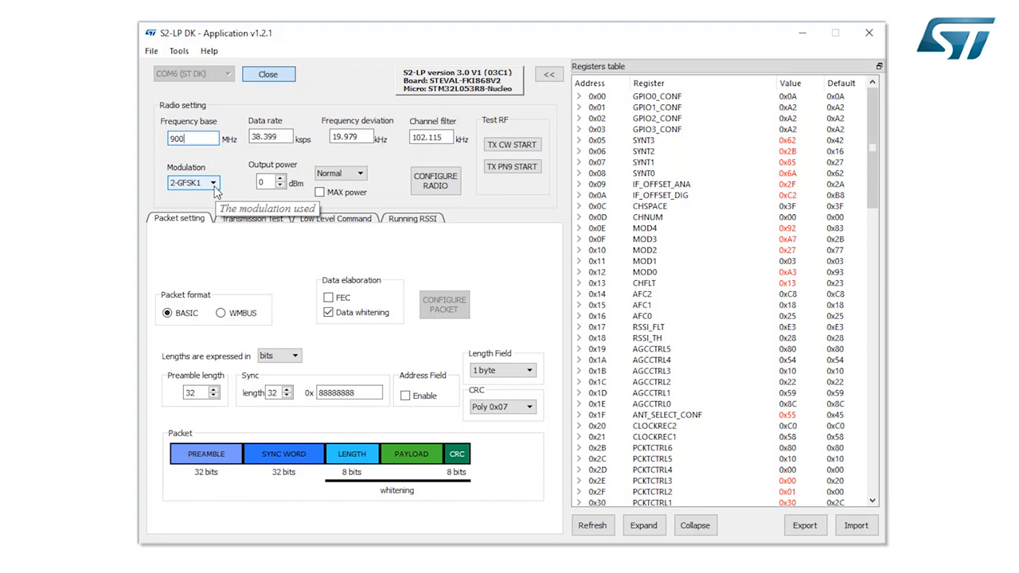
Show the modulation scheme list, keeping 2-GFSK1 selected
click(213, 183)
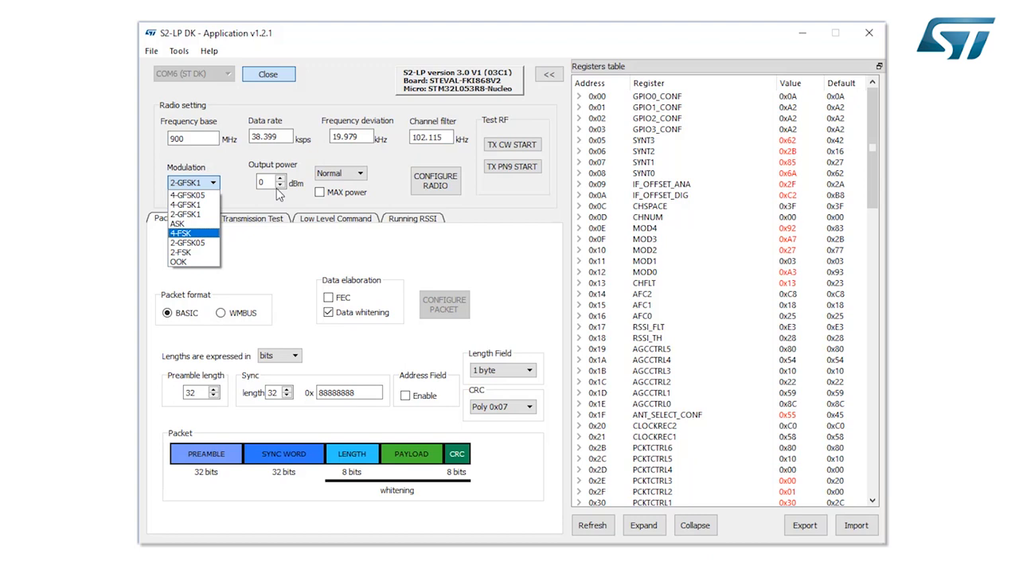
mouse_move(390, 186)
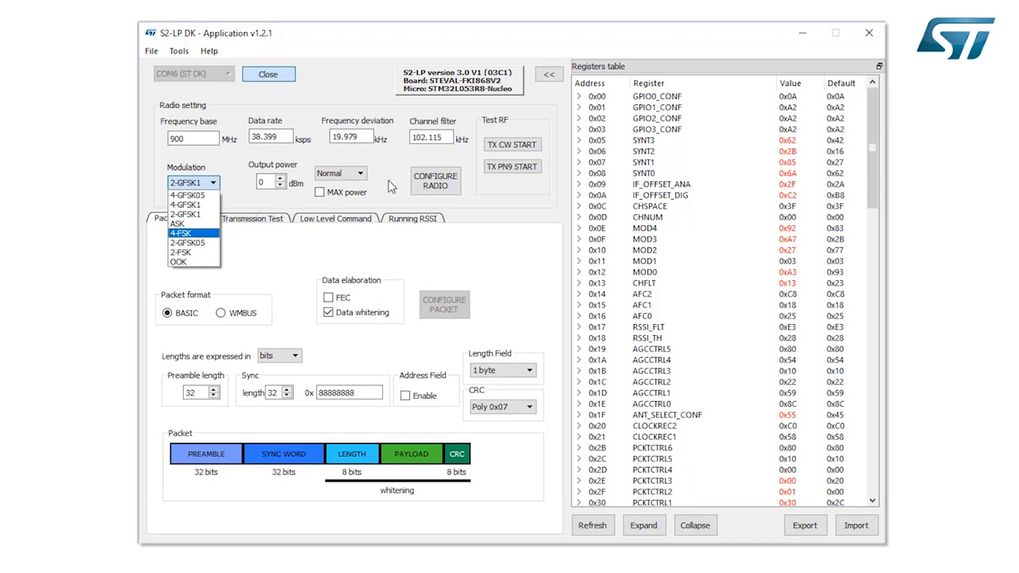
mouse_move(390, 188)
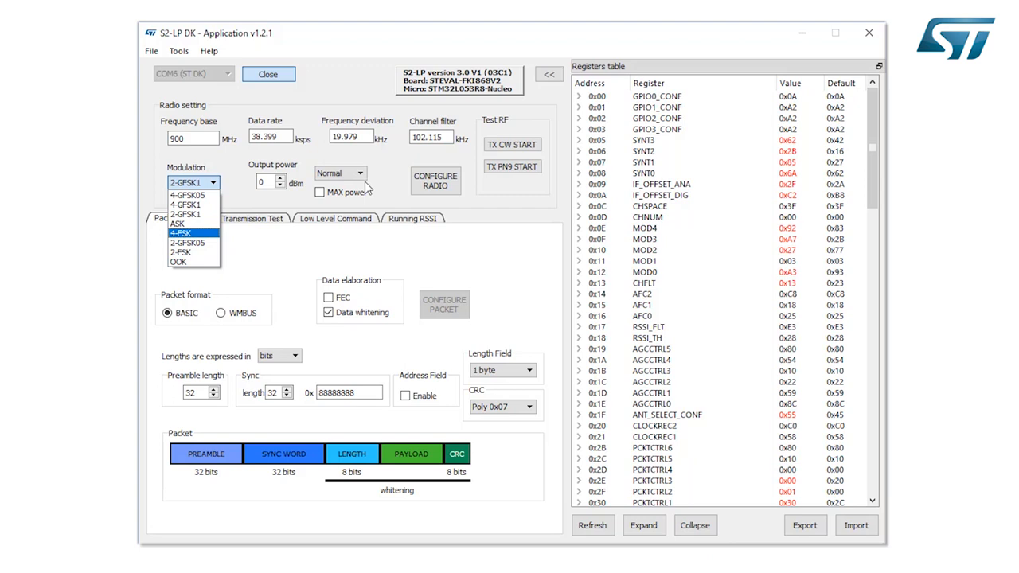
mouse_move(430, 199)
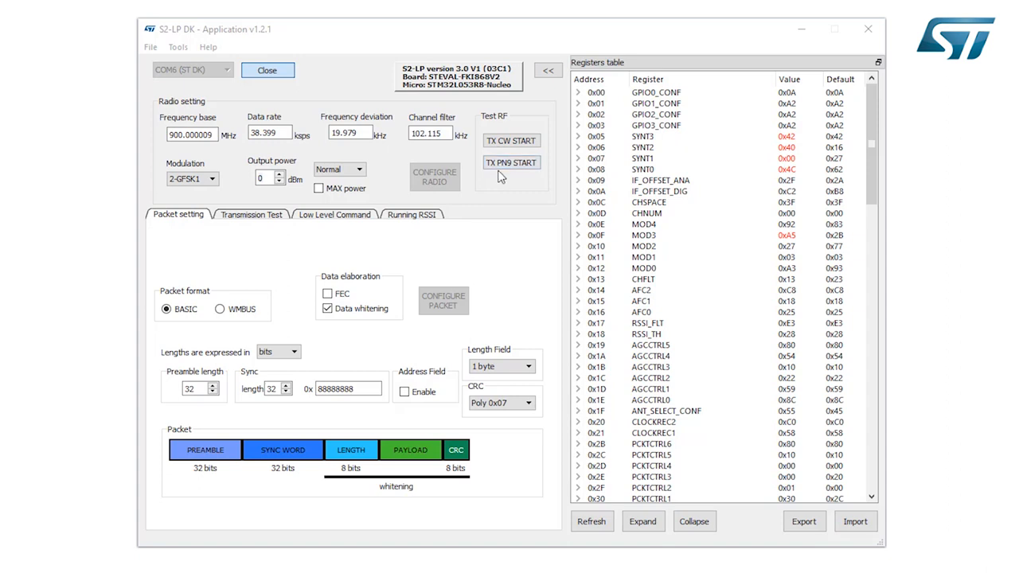
click(511, 140)
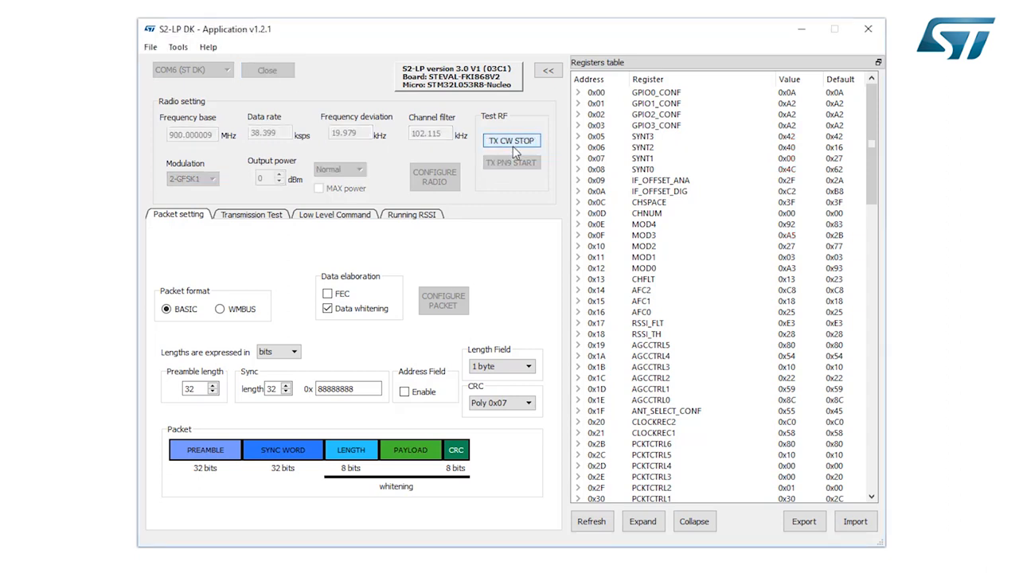
mouse_move(511, 140)
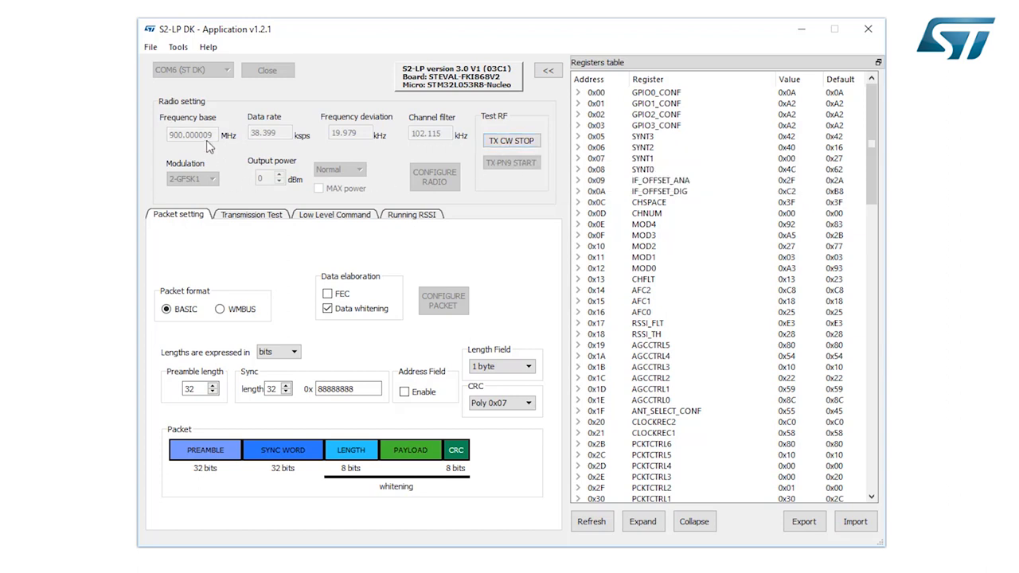
mouse_move(191, 134)
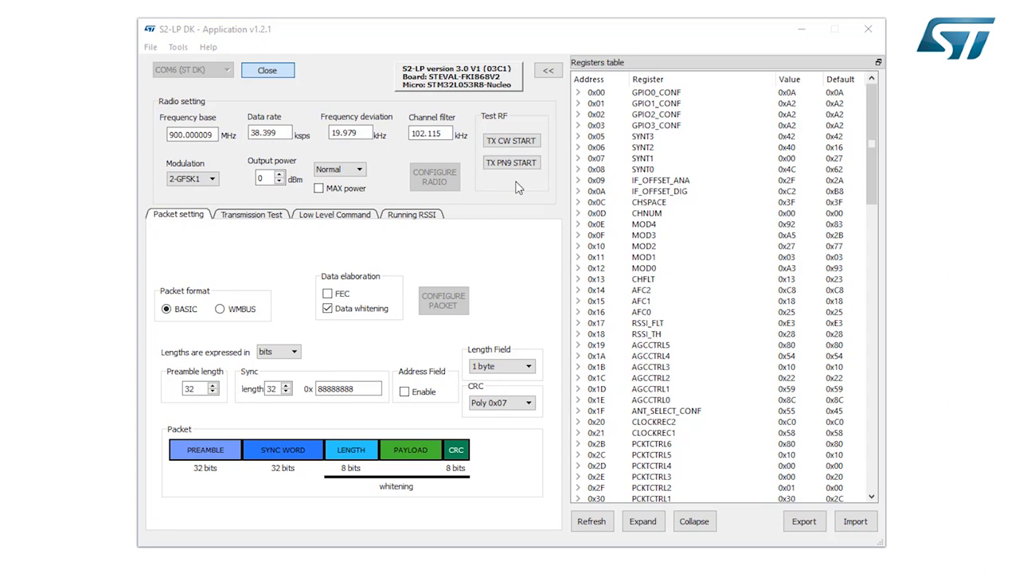
click(511, 163)
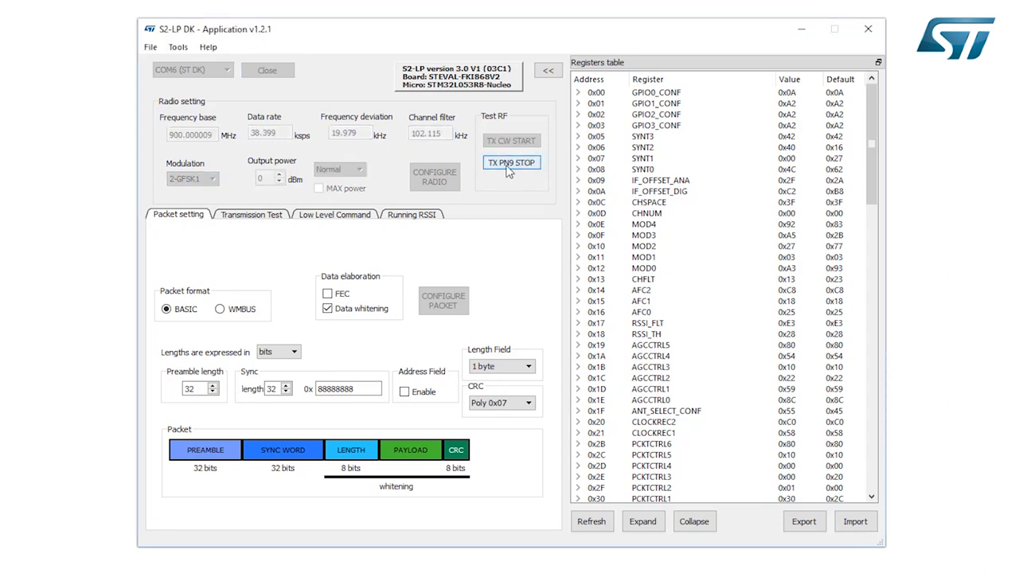
mouse_move(509, 162)
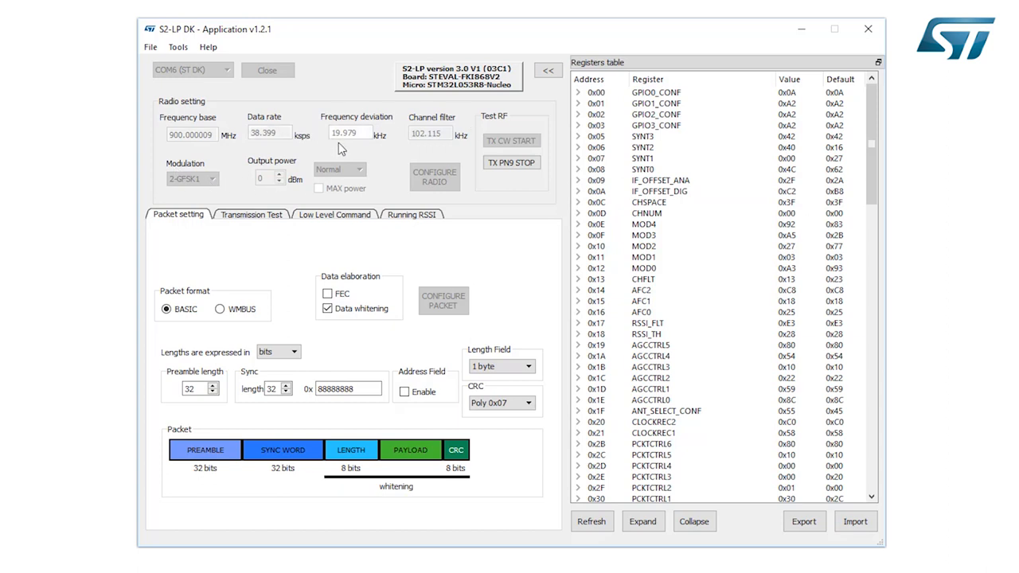
mouse_move(410, 175)
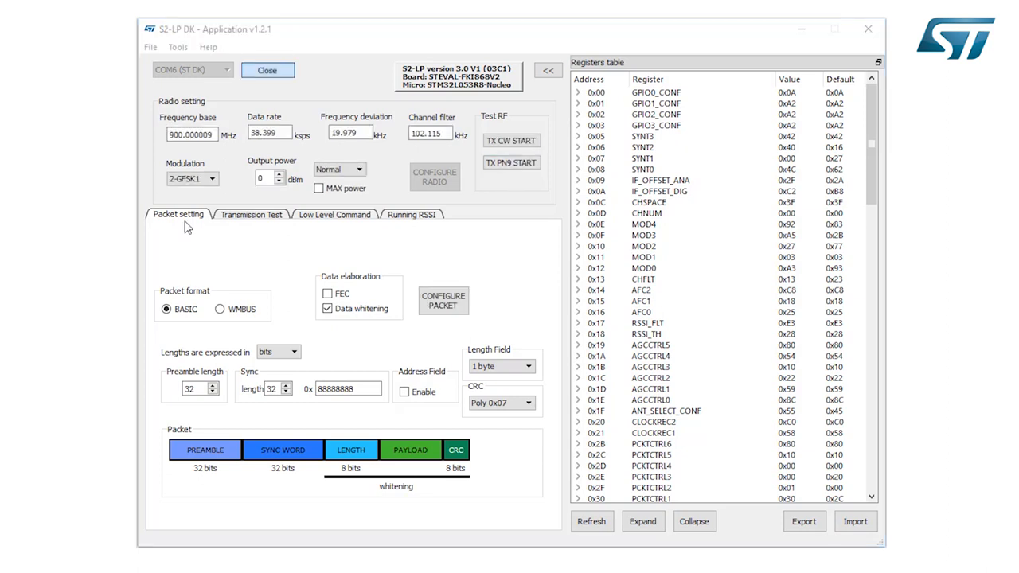
mouse_move(204, 257)
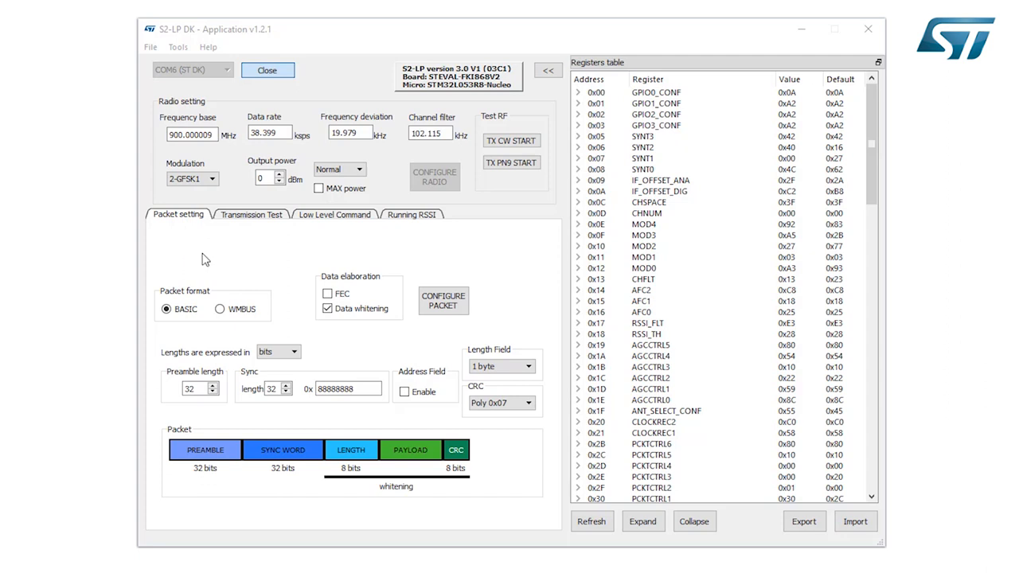
mouse_move(208, 264)
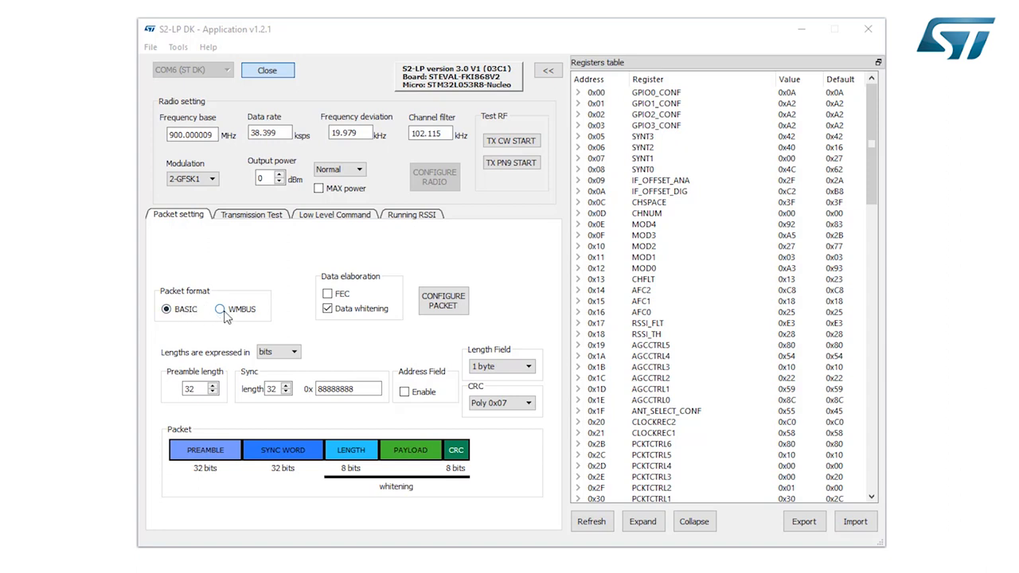
mouse_move(248, 285)
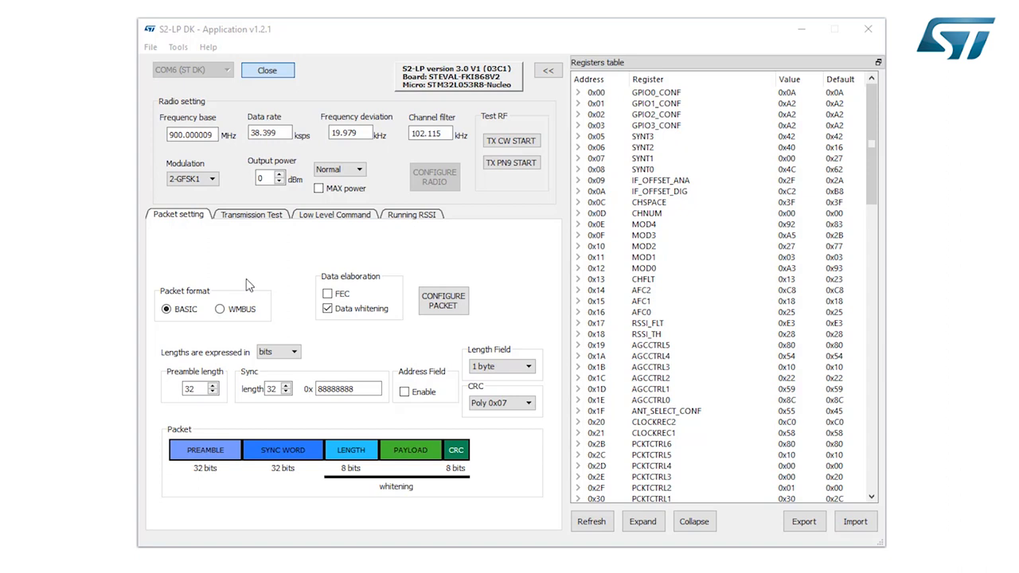
mouse_move(211, 316)
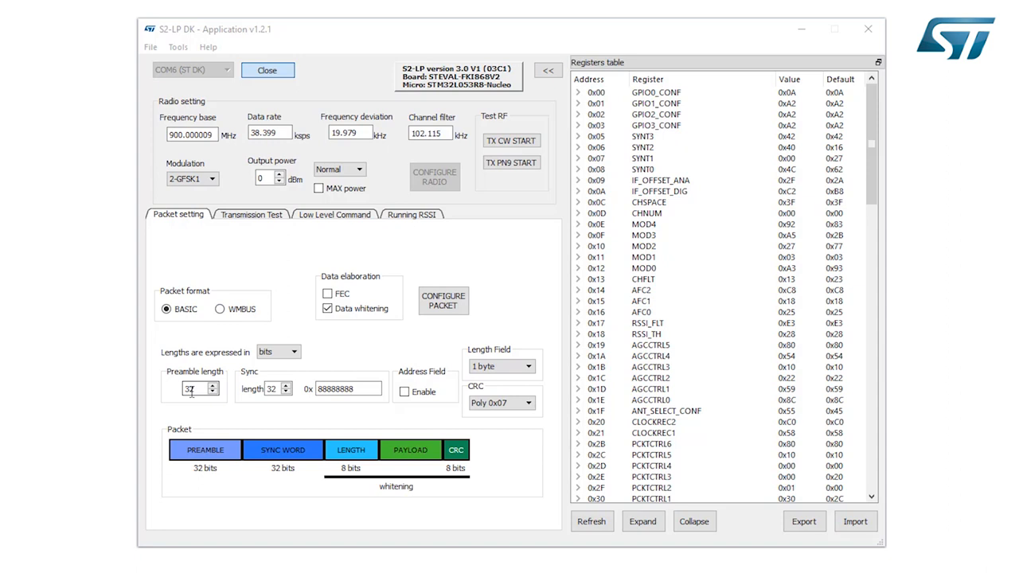
Set a 32-bit preamble and keep the CRC polynomial at Poly 0x07
text(32)
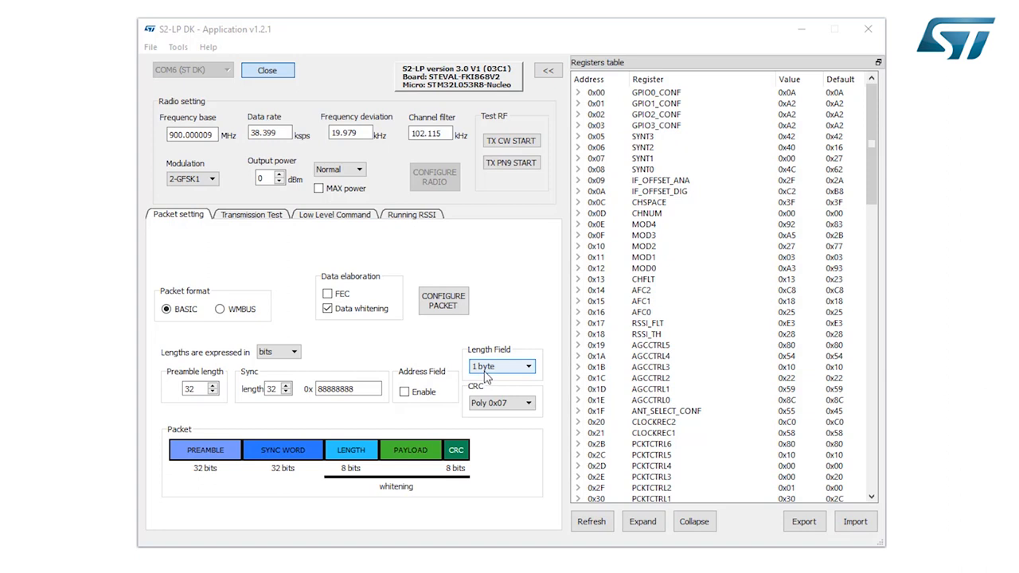
click(501, 401)
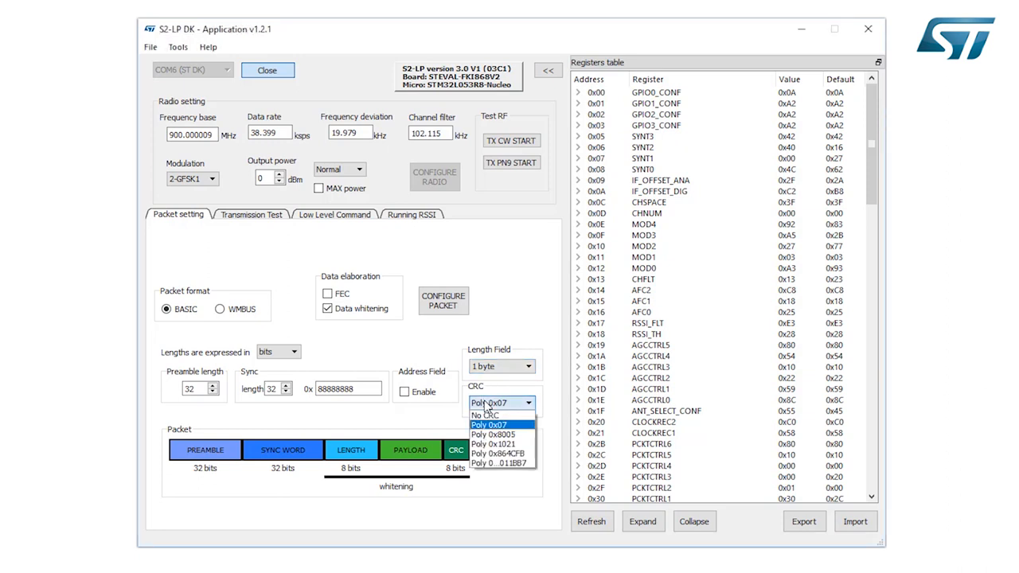
click(491, 424)
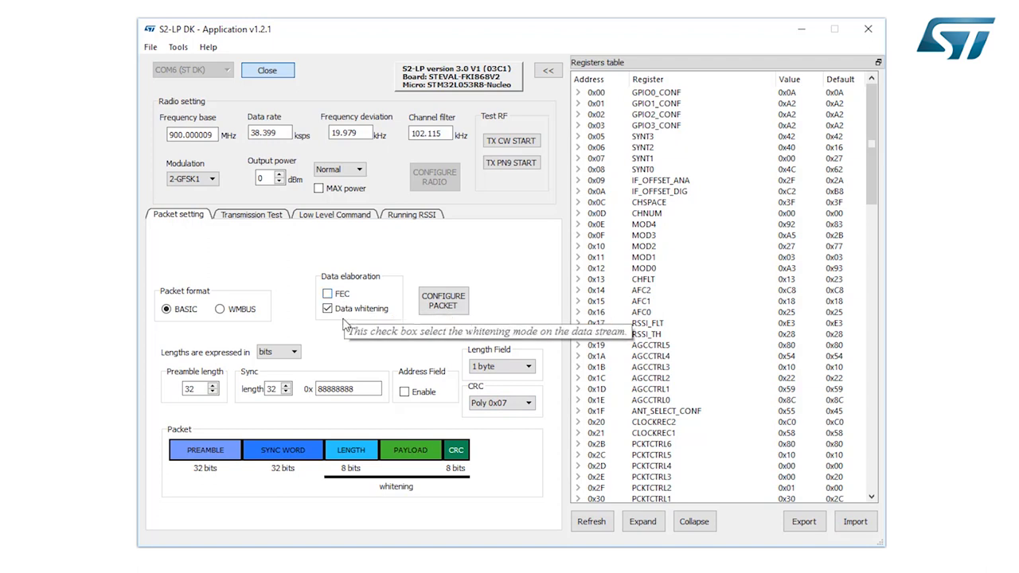
mouse_move(342, 325)
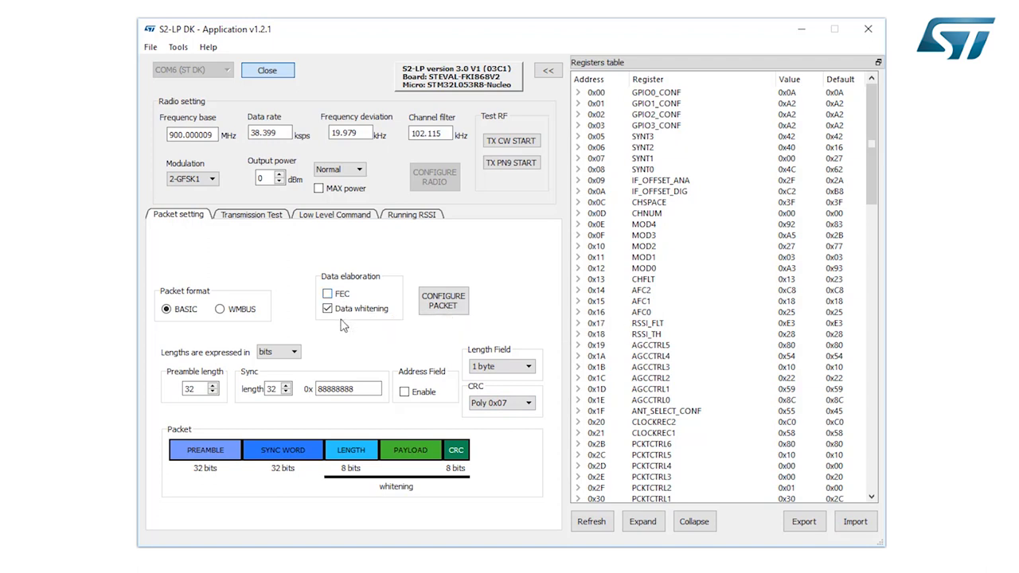
mouse_move(353, 340)
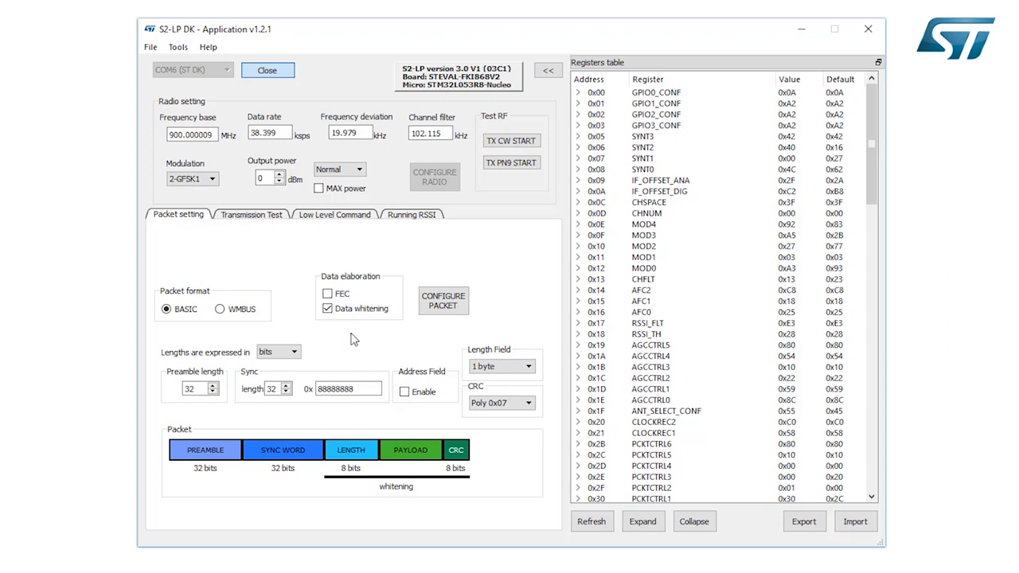
mouse_move(354, 341)
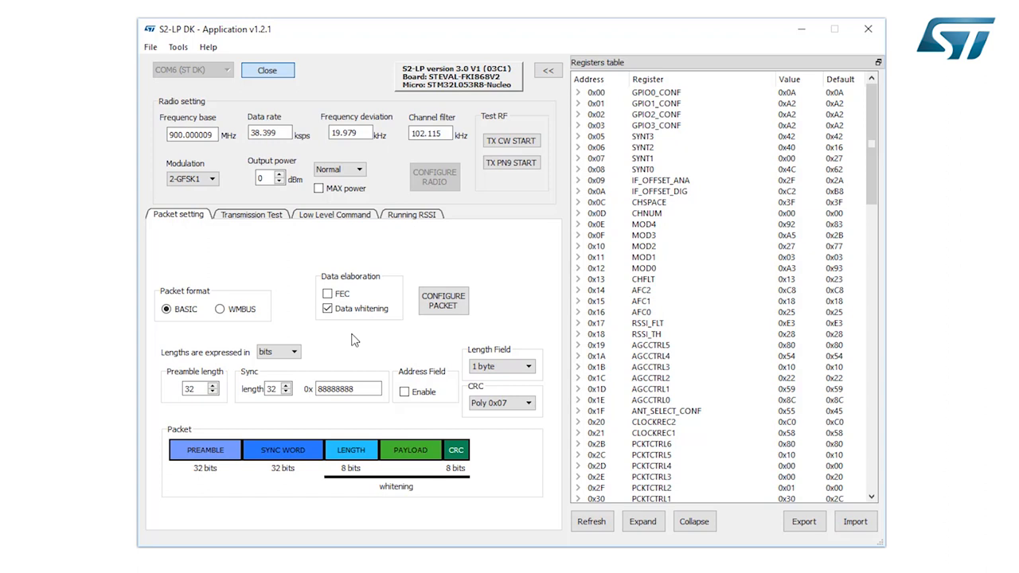
mouse_move(516, 277)
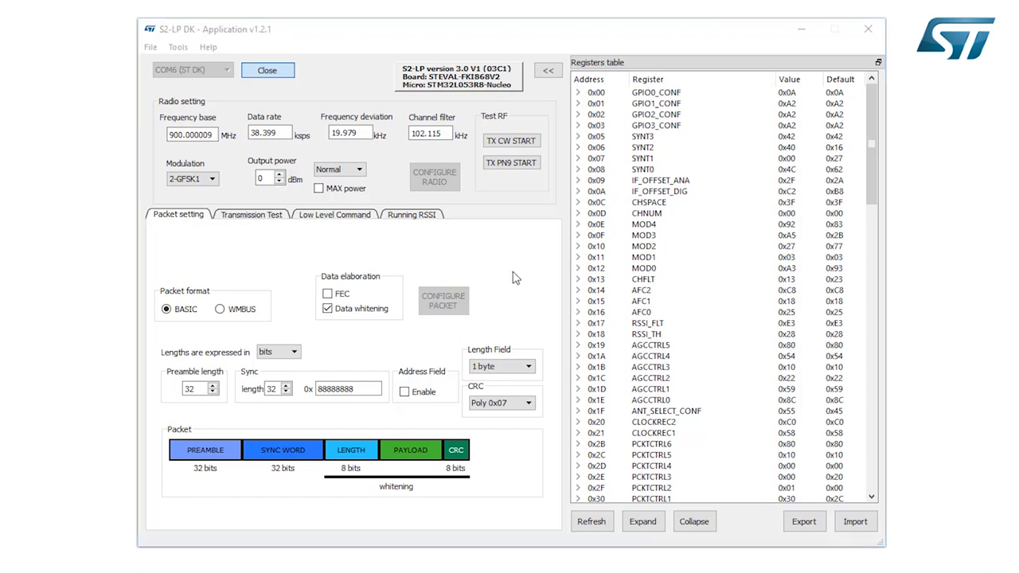
mouse_move(603, 75)
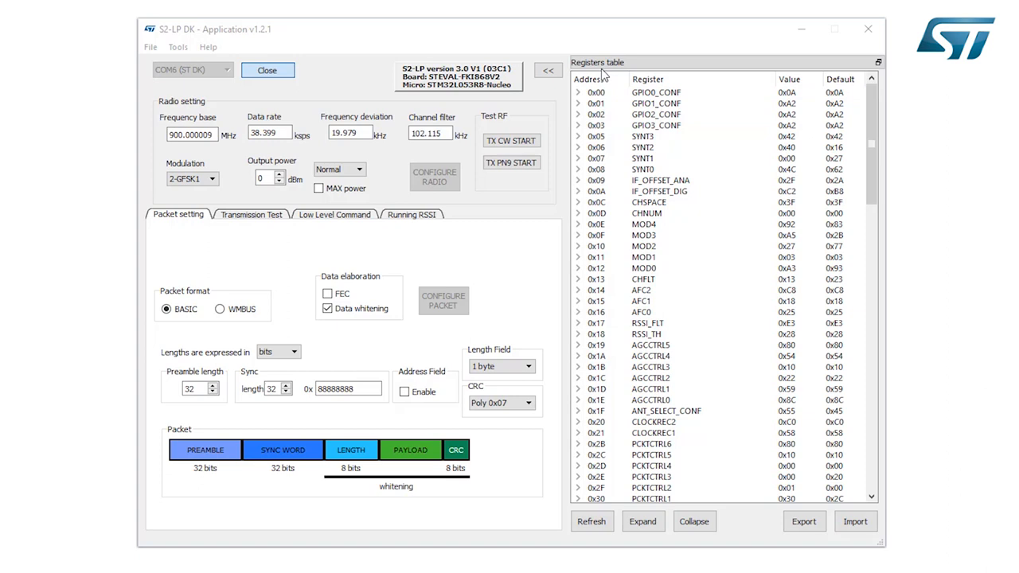
mouse_move(544, 91)
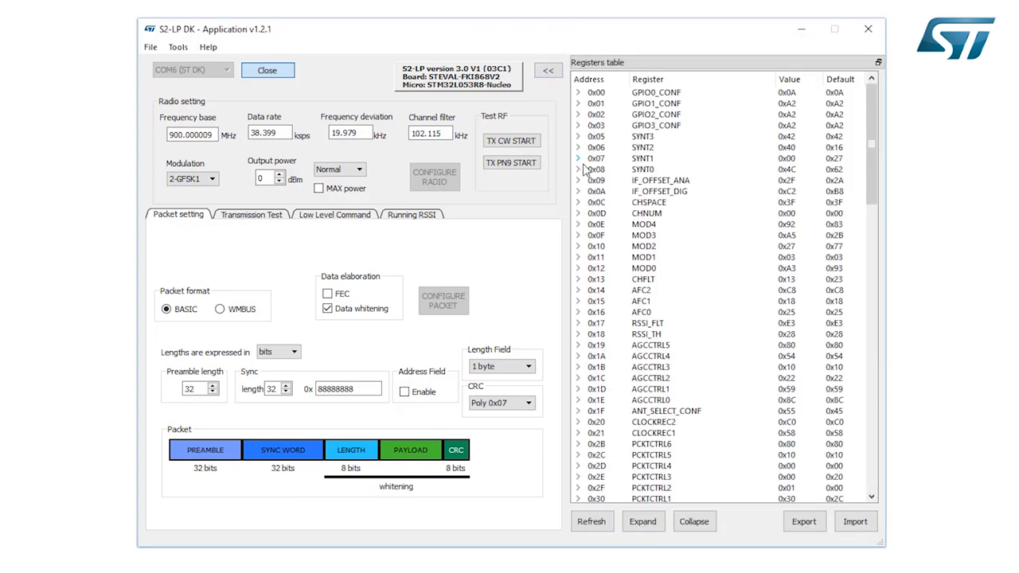
mouse_move(584, 174)
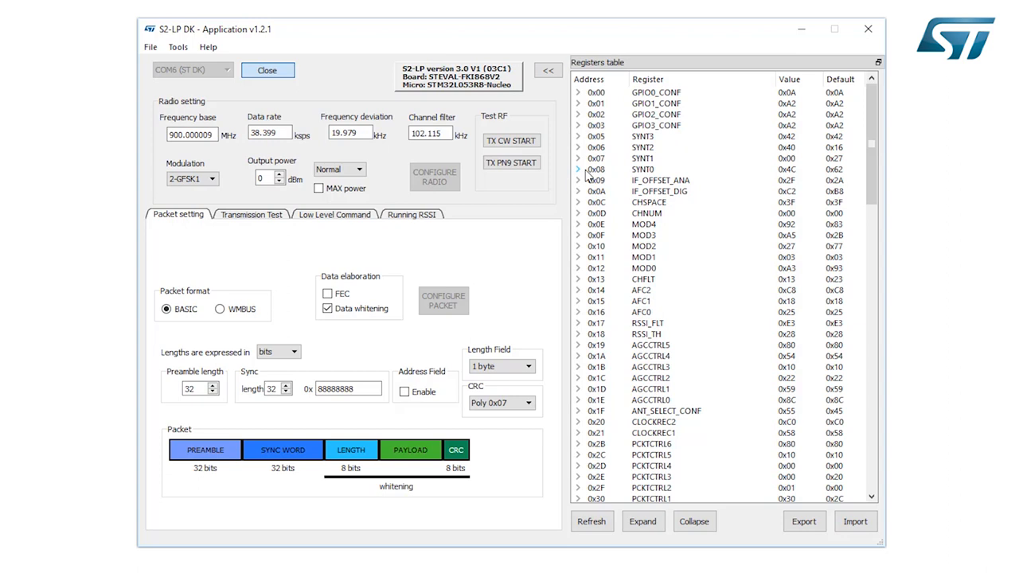
Edit register MOD4 (0x0E) to 0xFF, raising the data rate to 48.794 kbps
click(644, 169)
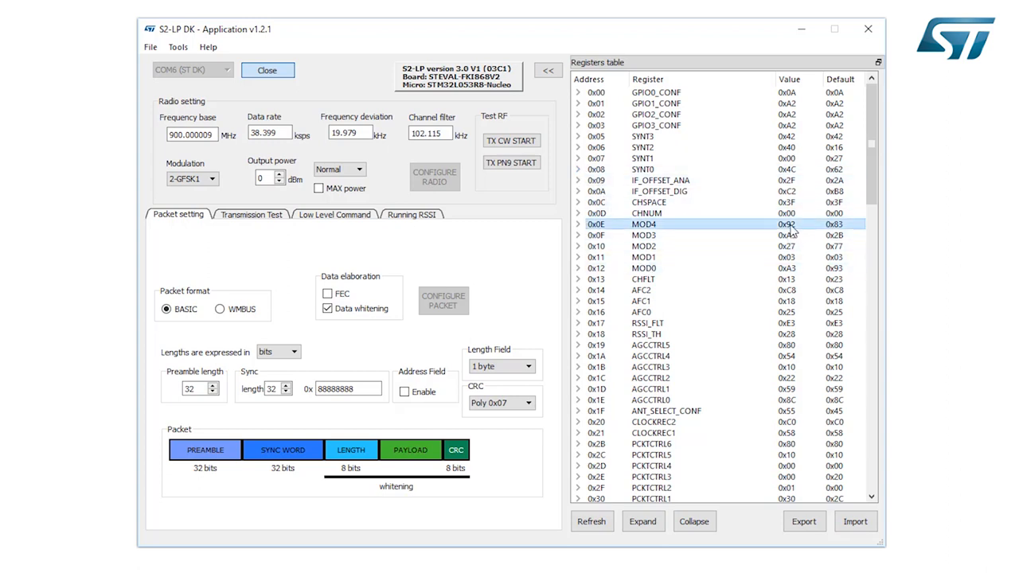
double_click(786, 223)
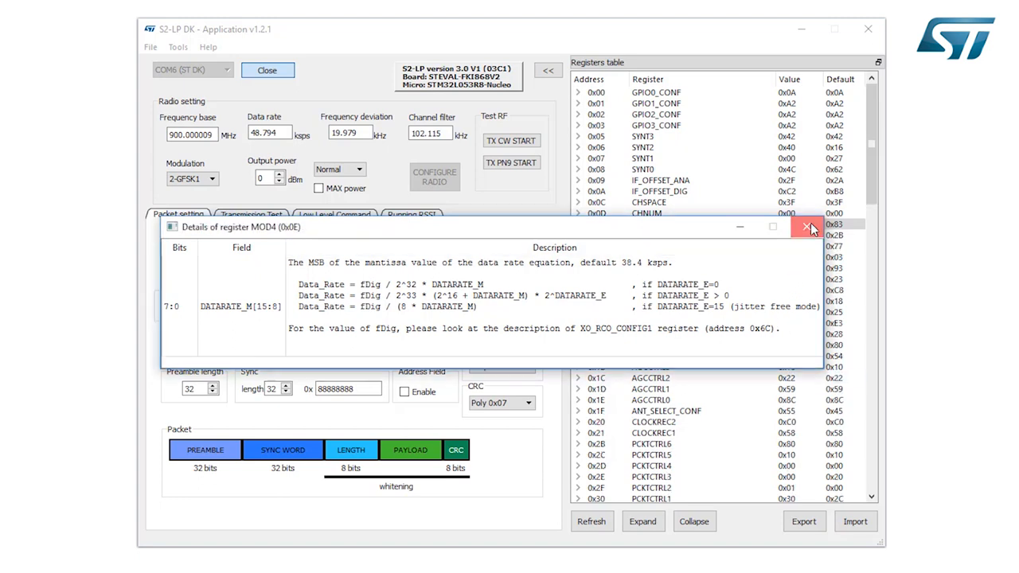
click(811, 228)
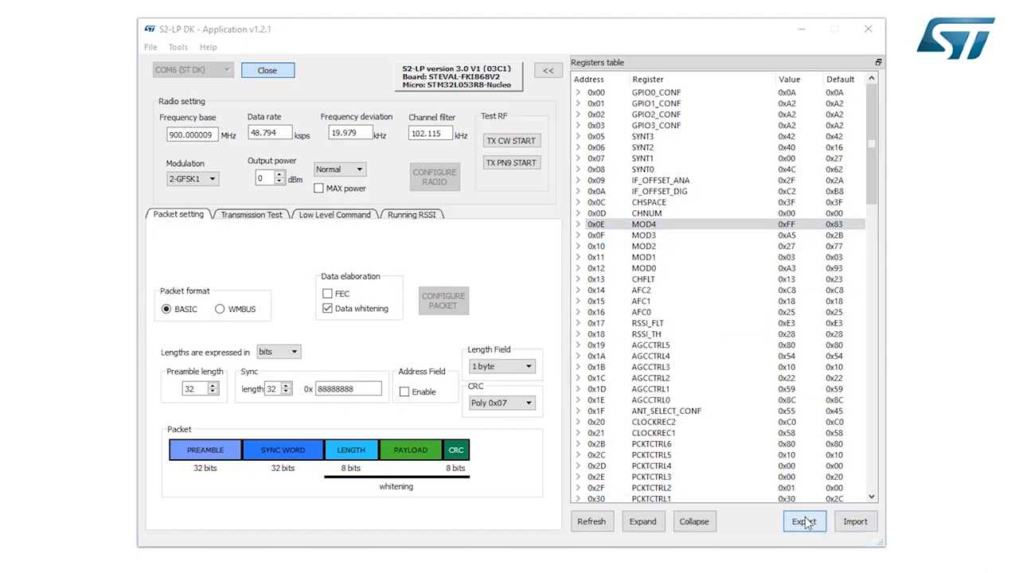
Export the register settings as the test.xml configuration file
click(803, 522)
text(testg.xml)
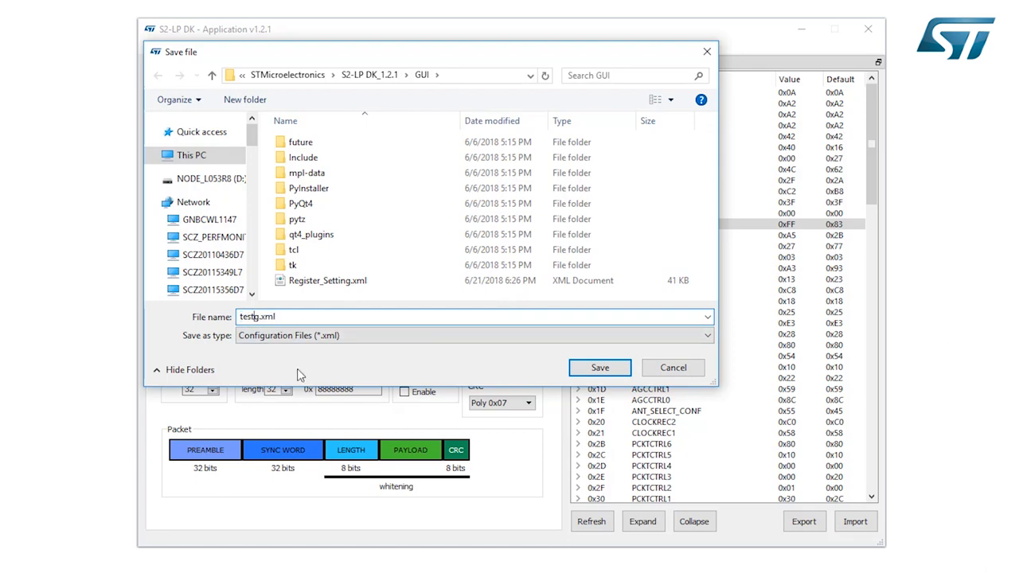
click(599, 366)
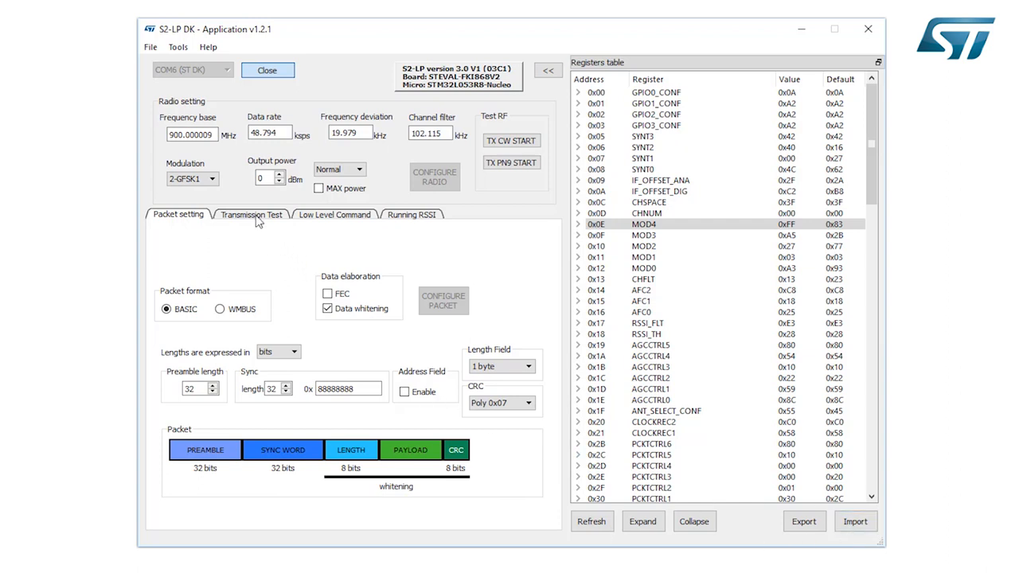
mouse_move(318, 212)
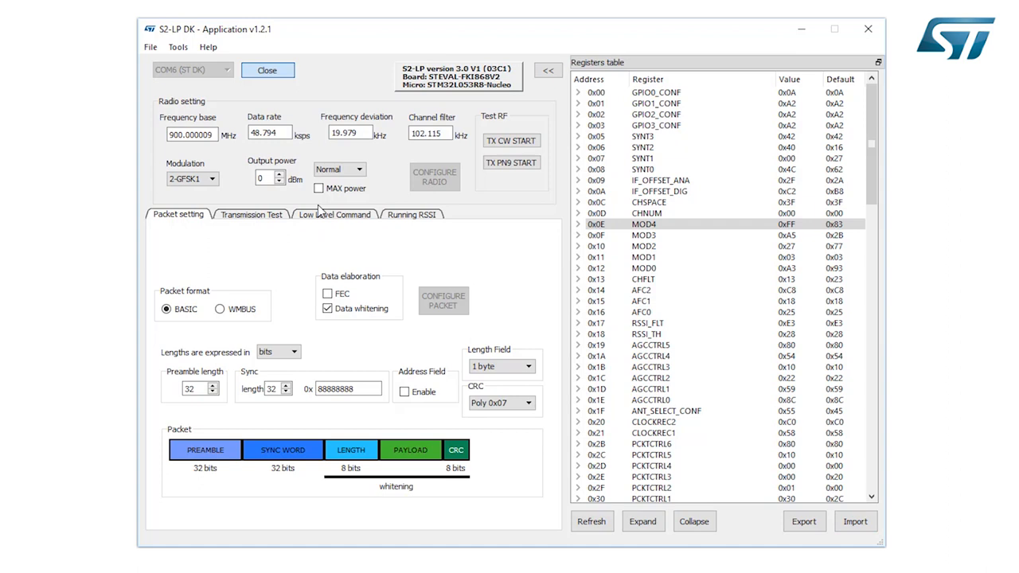
mouse_move(422, 234)
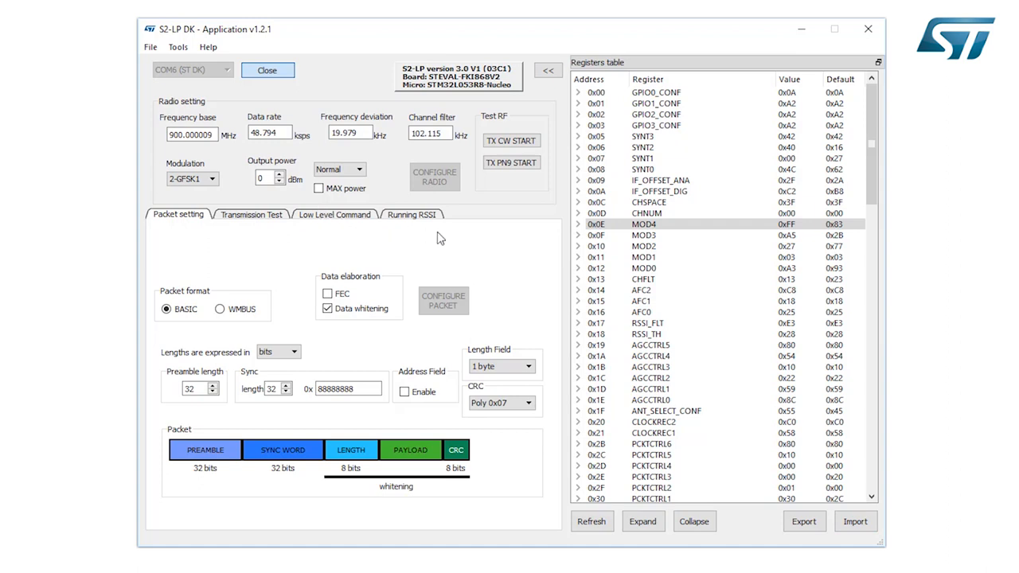
mouse_move(406, 264)
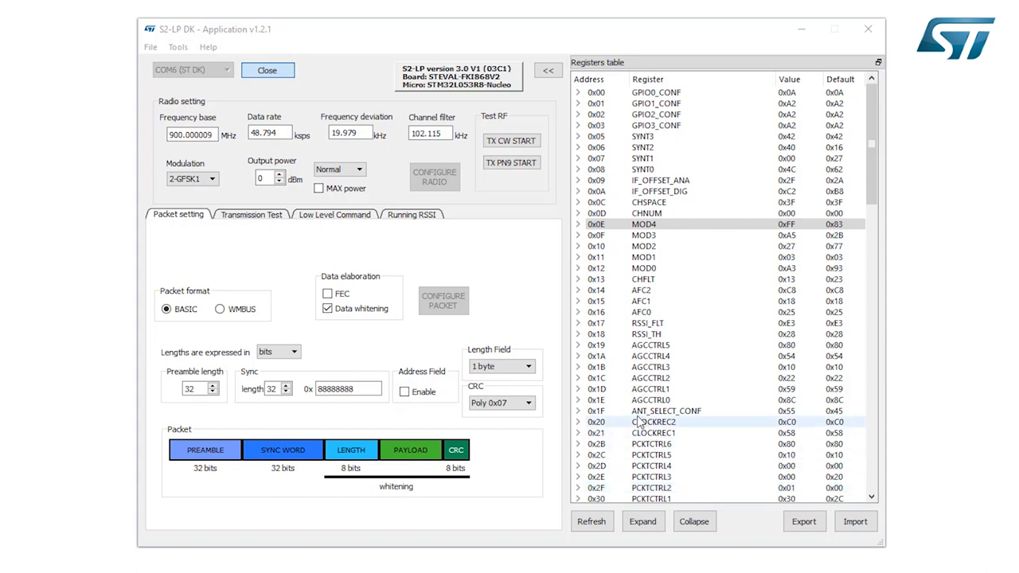
click(665, 411)
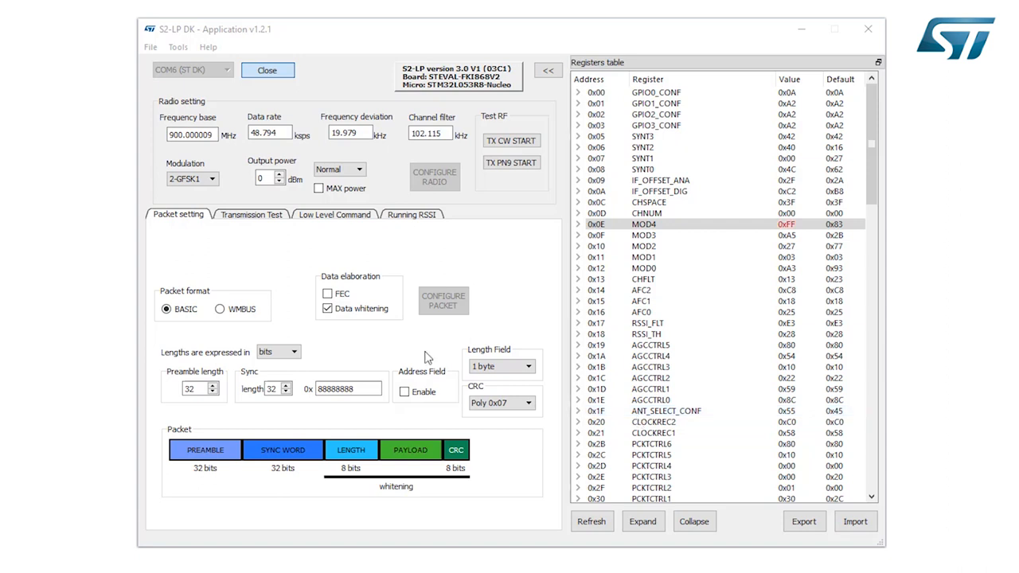
mouse_move(267, 90)
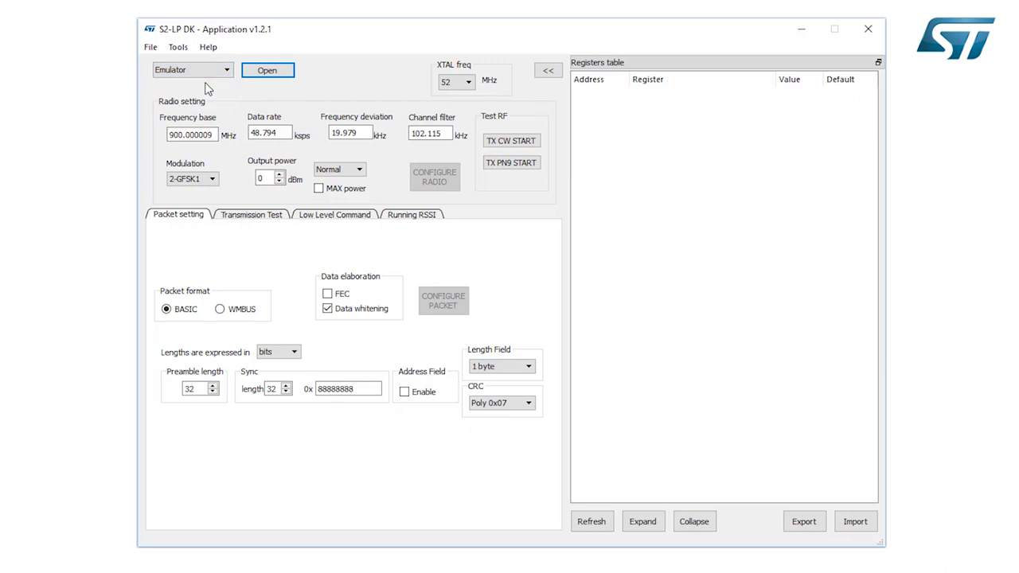
mouse_move(212, 87)
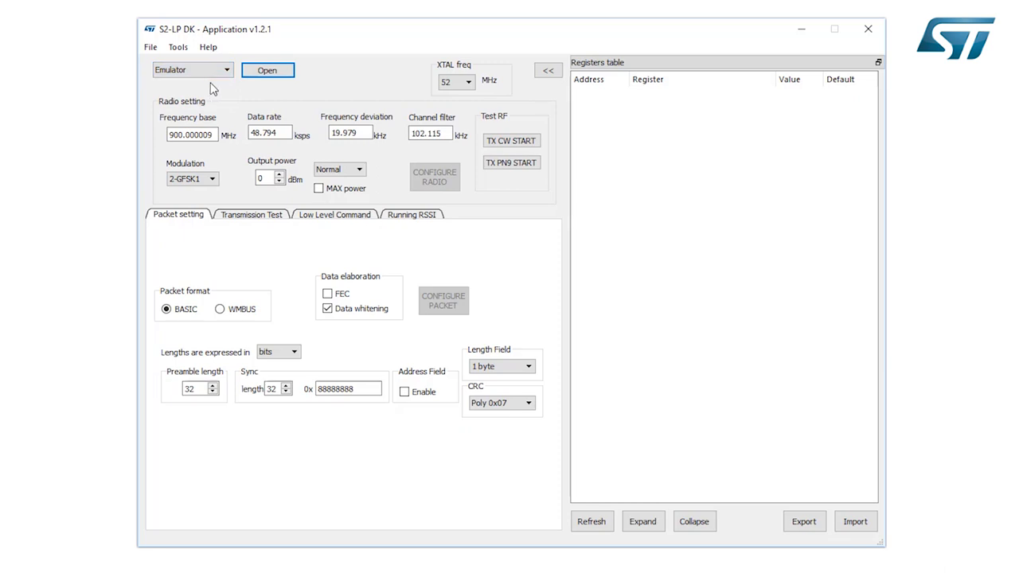
mouse_move(221, 91)
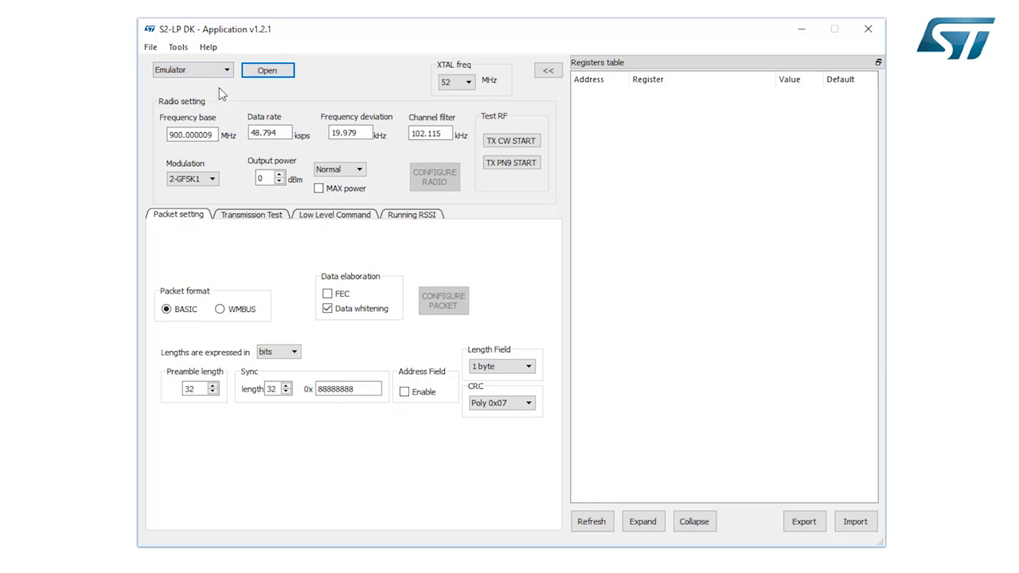
mouse_move(272, 118)
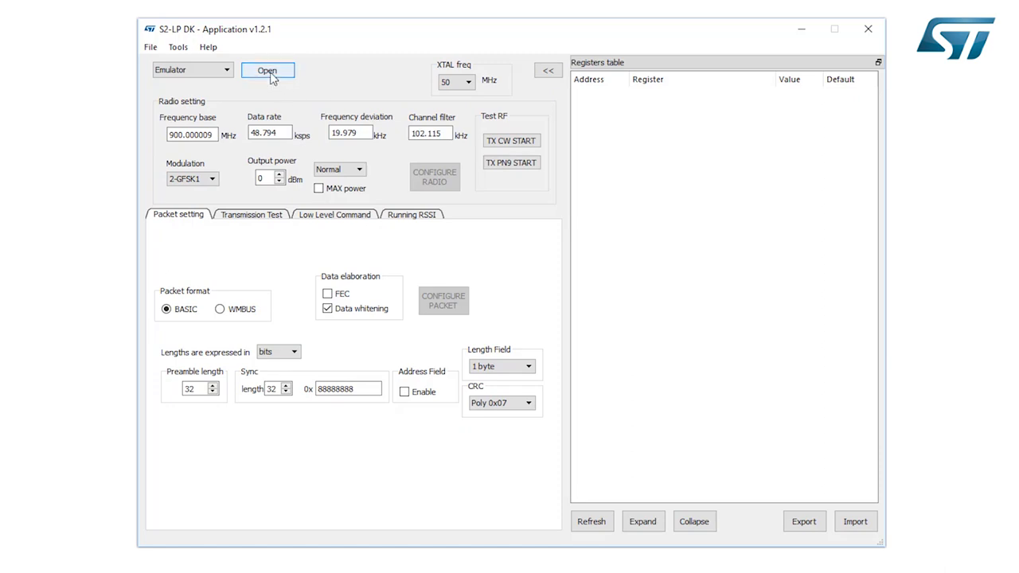
Start an emulator session with 868.000006 MHz base frequency and 38.399 kbps data rate
click(267, 70)
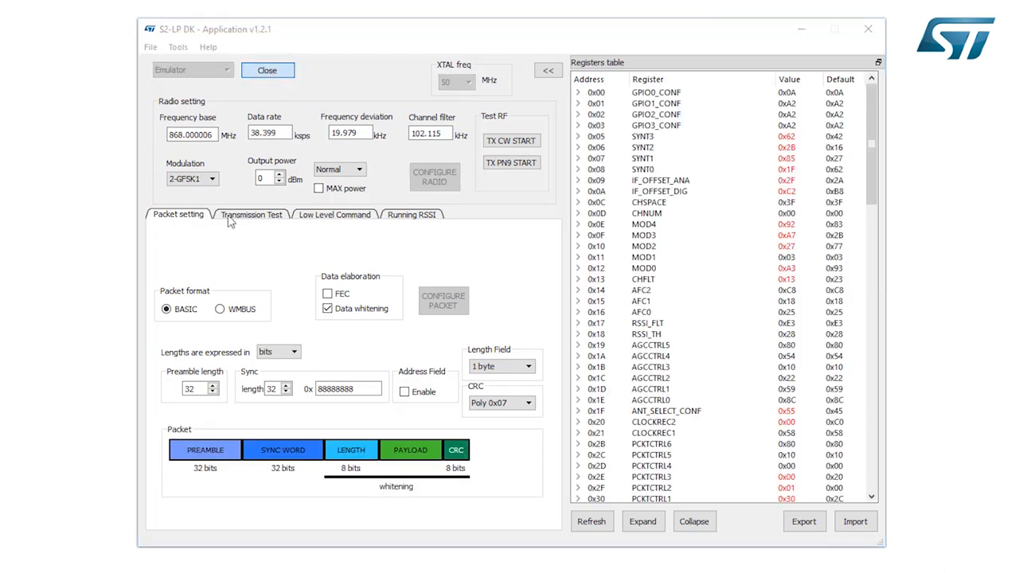
mouse_move(245, 233)
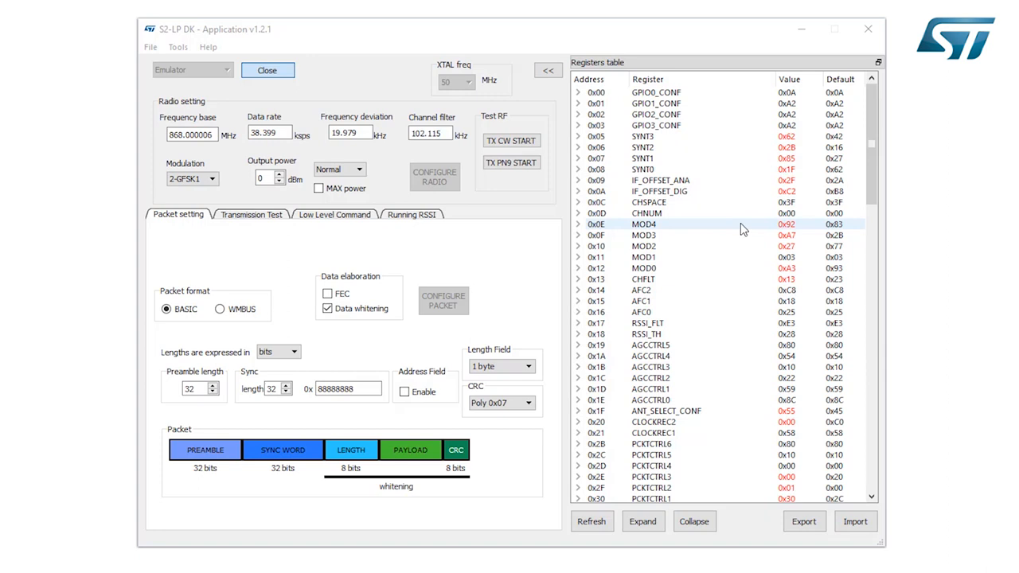
mouse_move(741, 229)
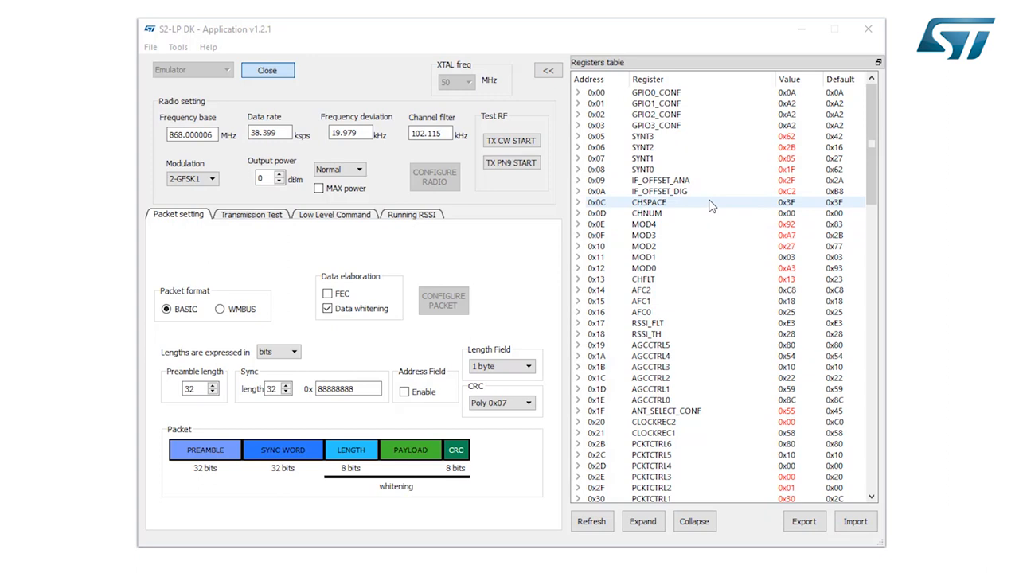
mouse_move(706, 203)
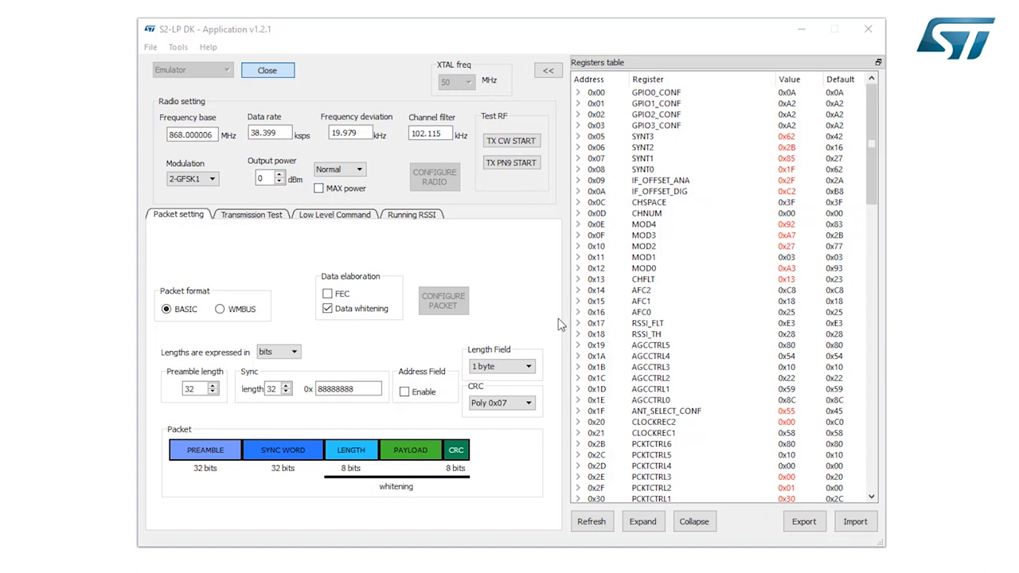
mouse_move(557, 321)
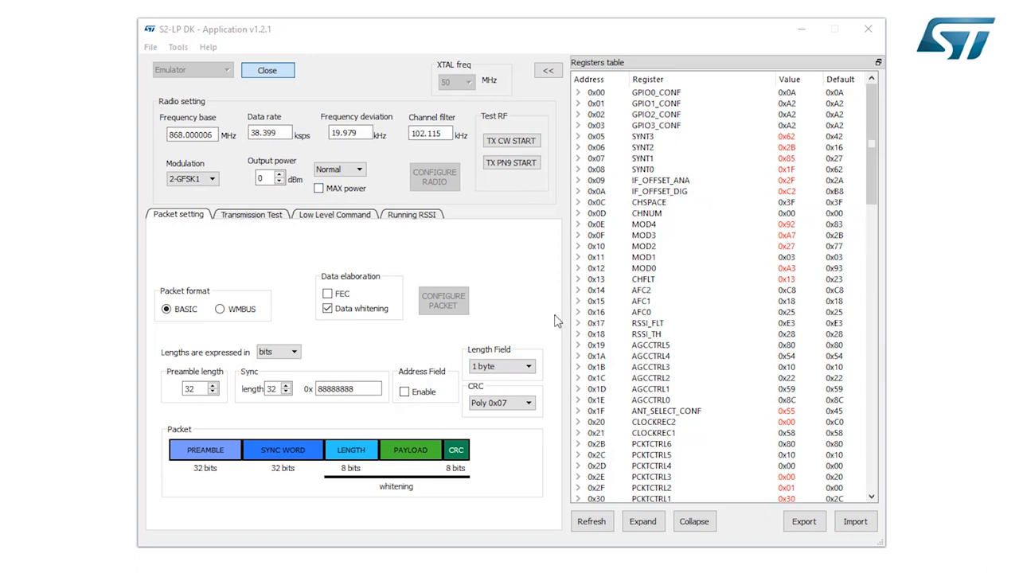
mouse_move(207, 48)
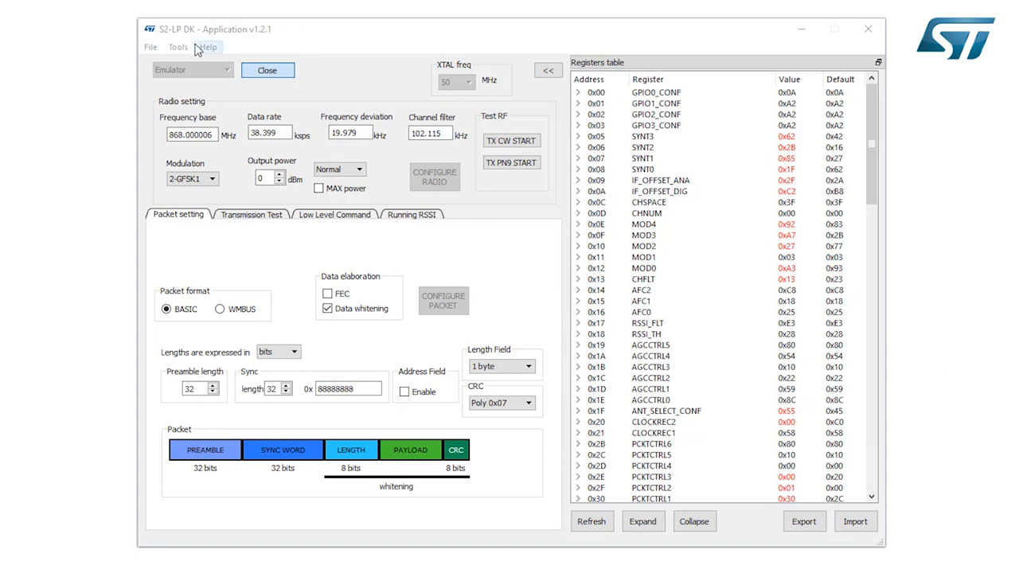
Run Export code configuration from the Tools menu to generate the register code
click(178, 46)
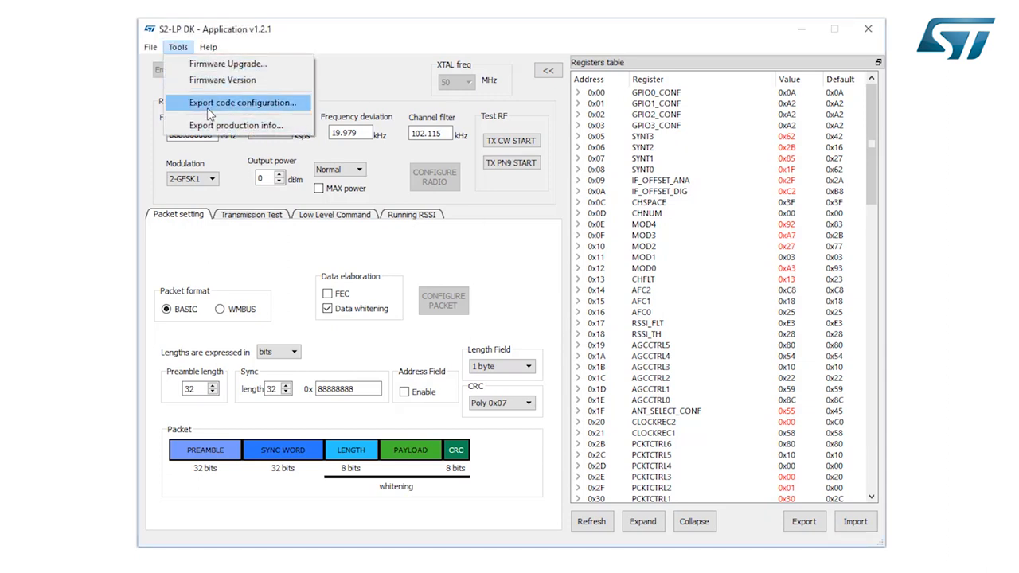
click(242, 102)
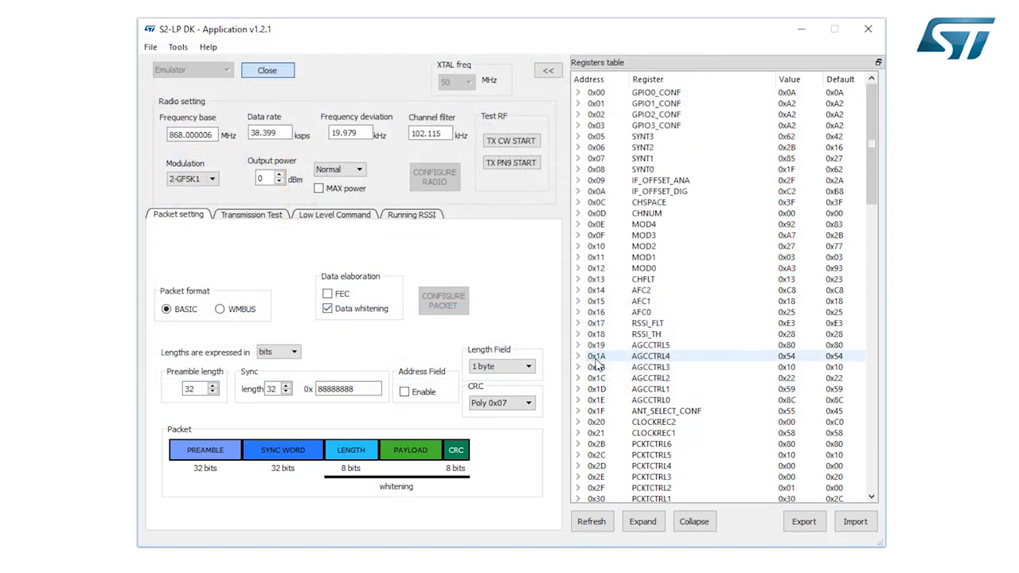
mouse_move(597, 360)
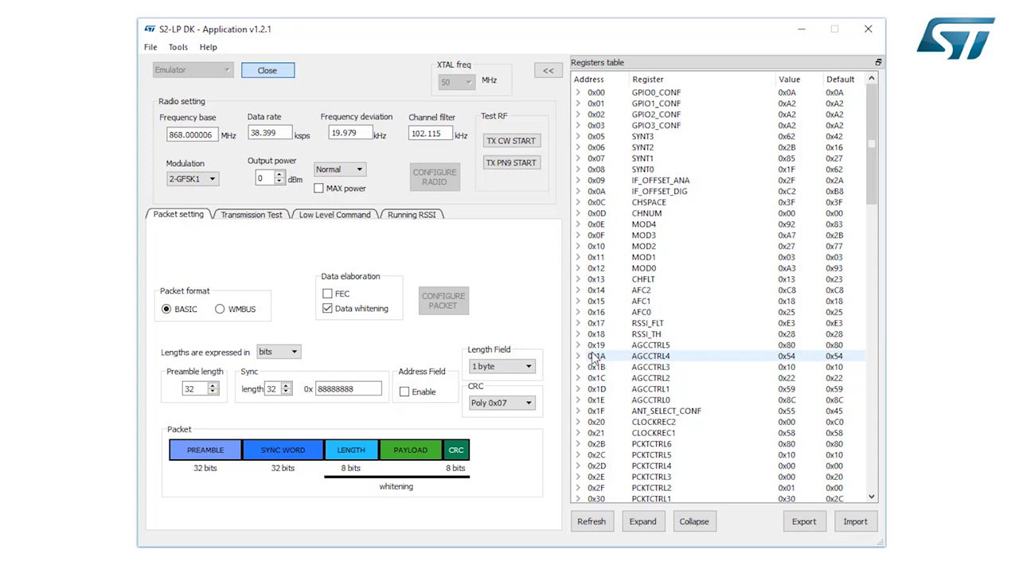
mouse_move(595, 356)
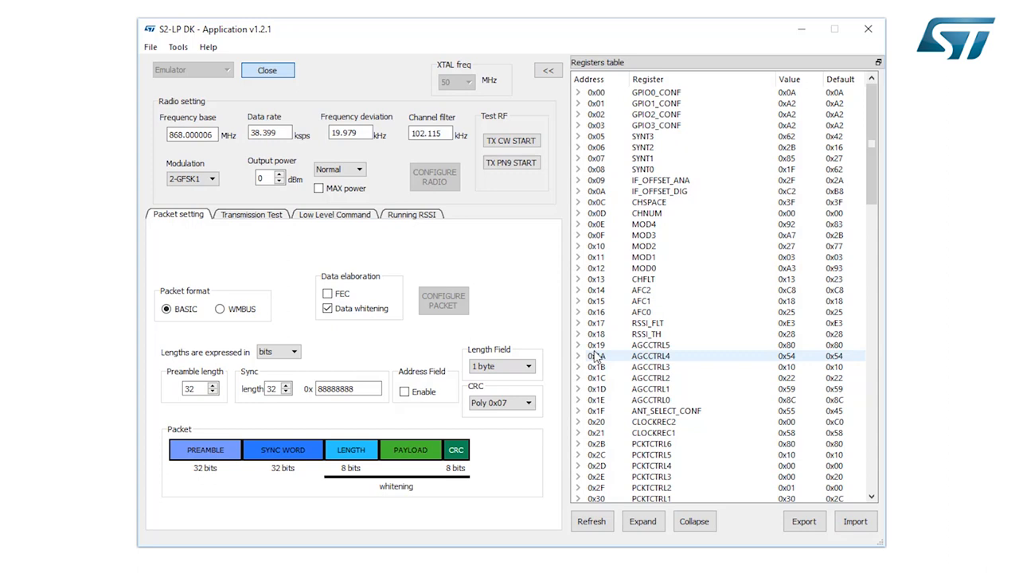